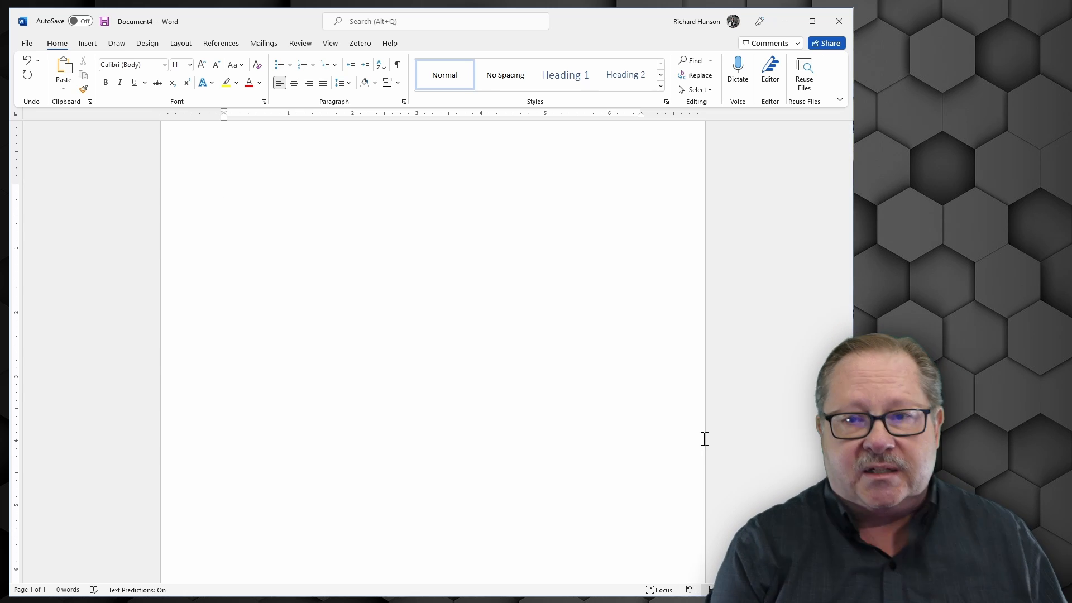
- Enter Tue, Tuesday, Friday, November and December on separate lines, letting AutoComplete finish the names
type("Tue")
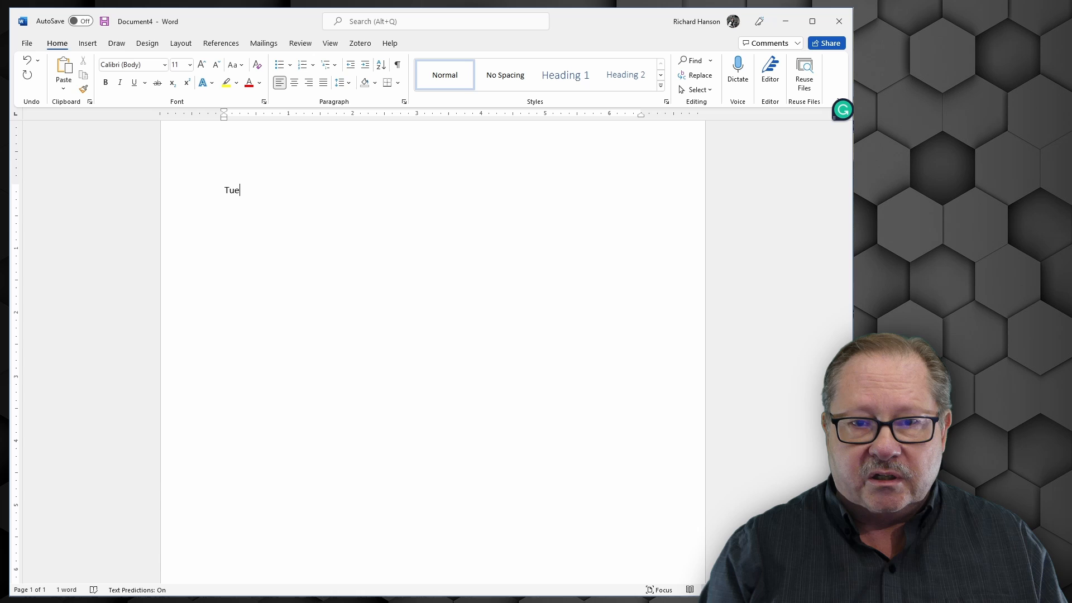
key("enter")
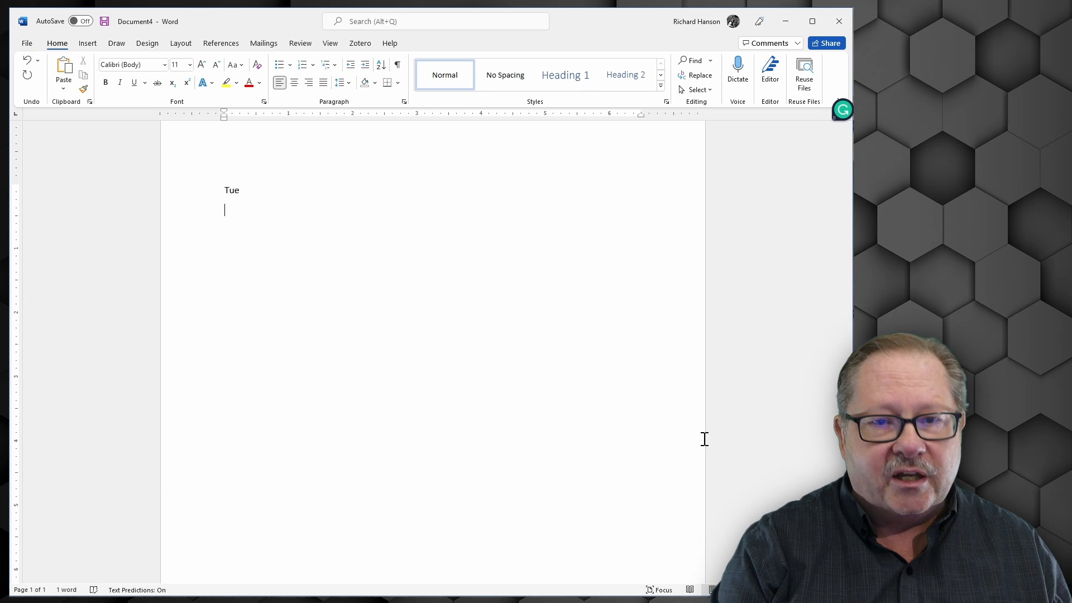
type("Tuesday")
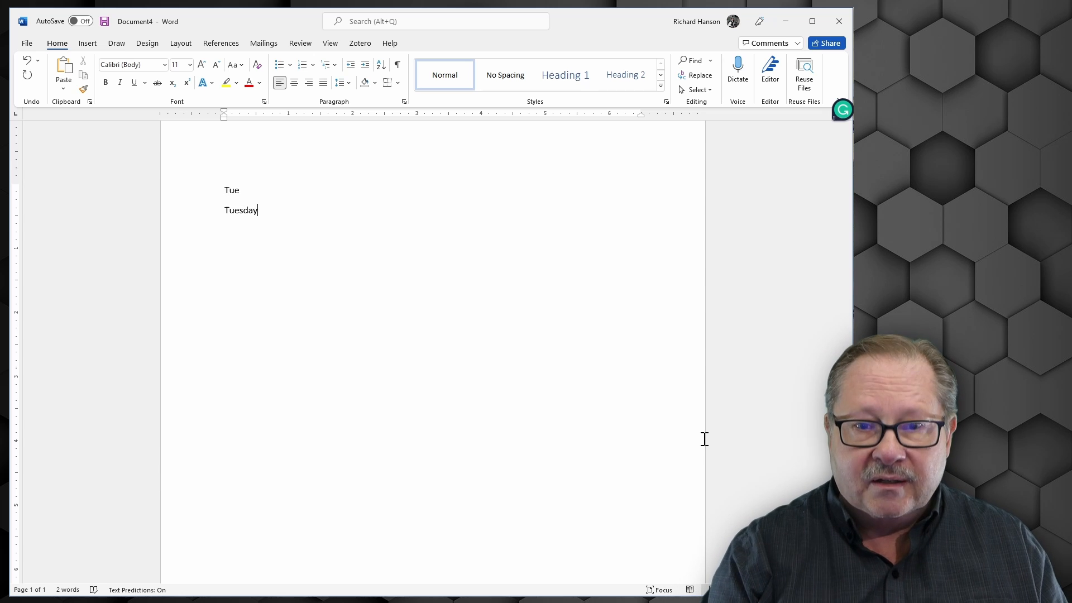
type("F")
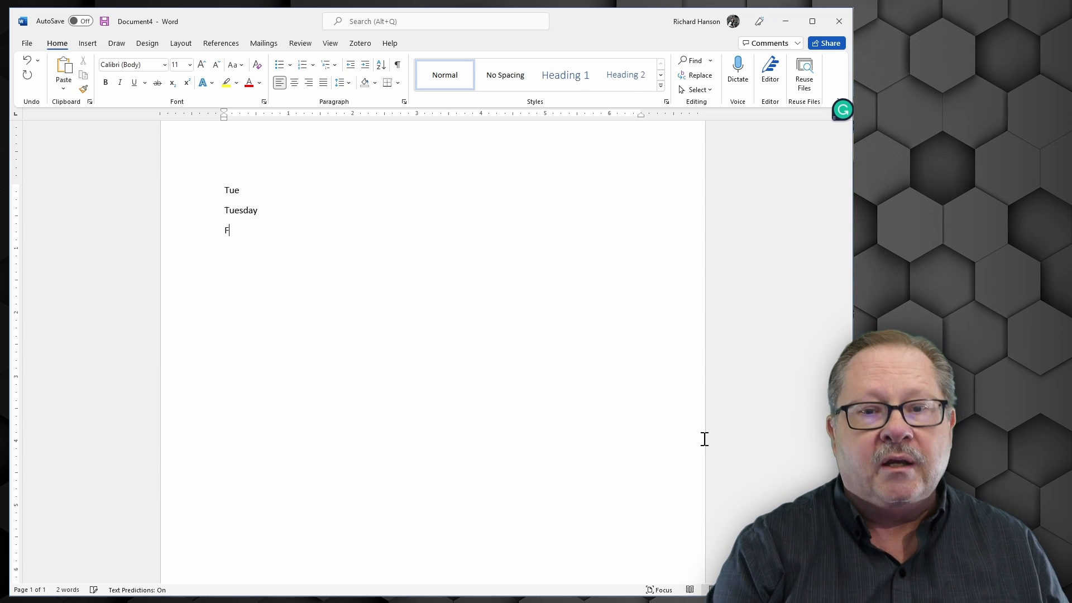
type("ri")
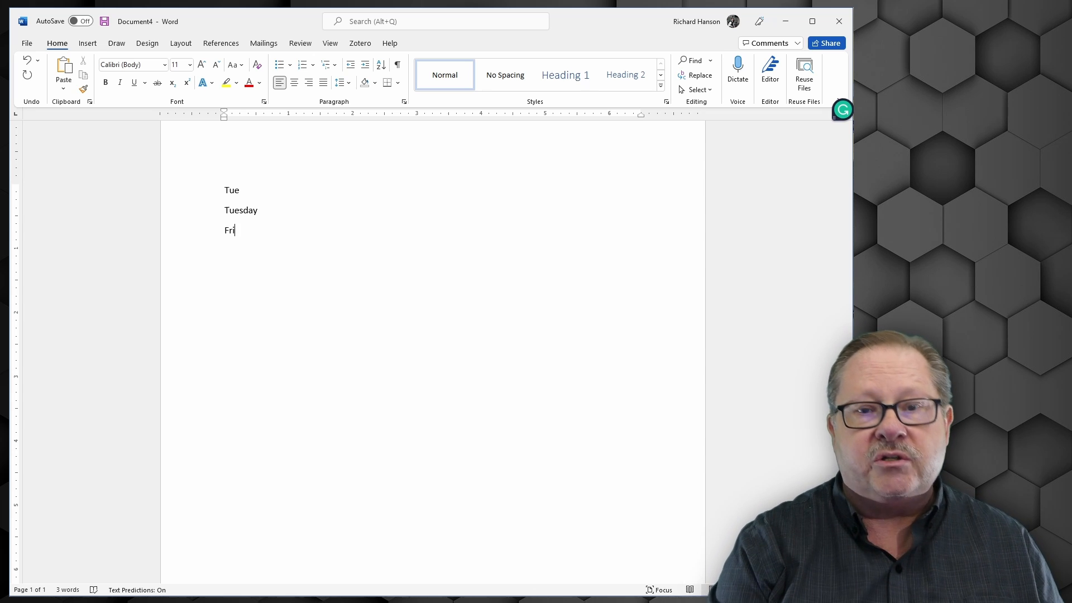
type("day")
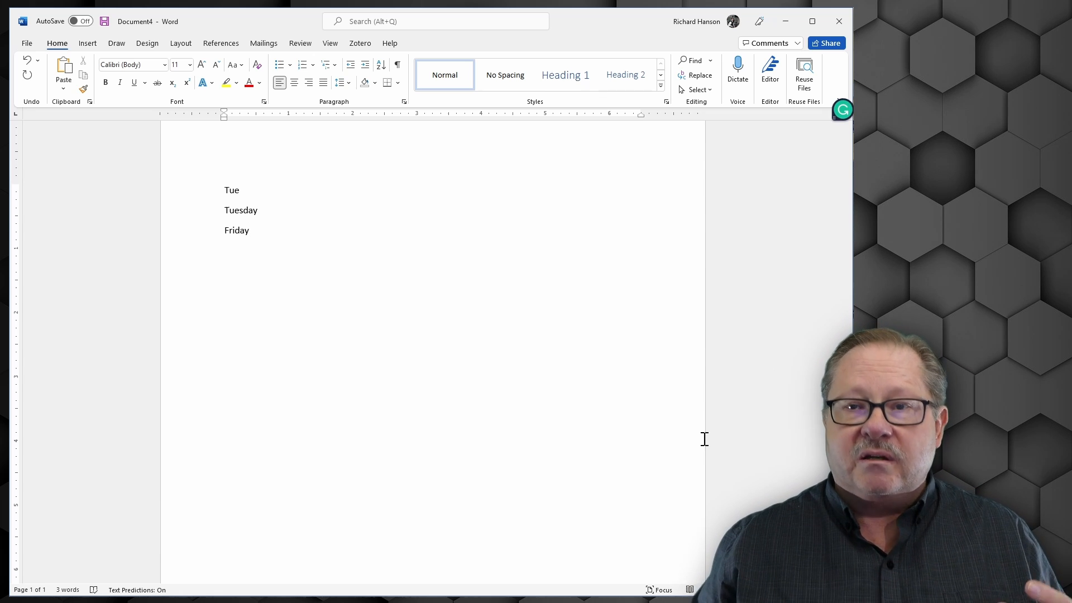
type("Nov")
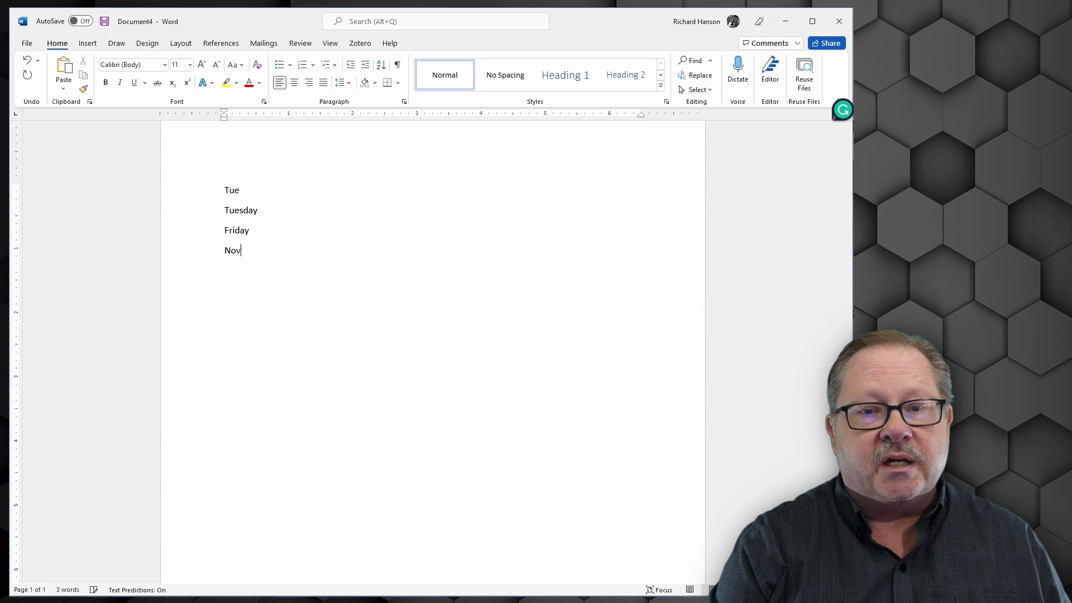
type("ember")
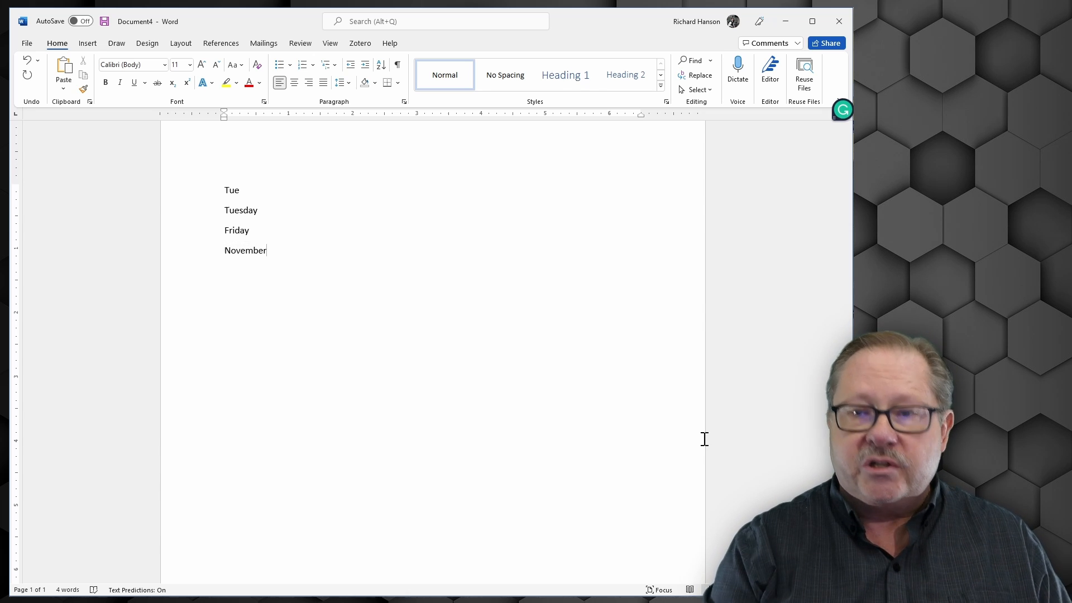
type("Dec")
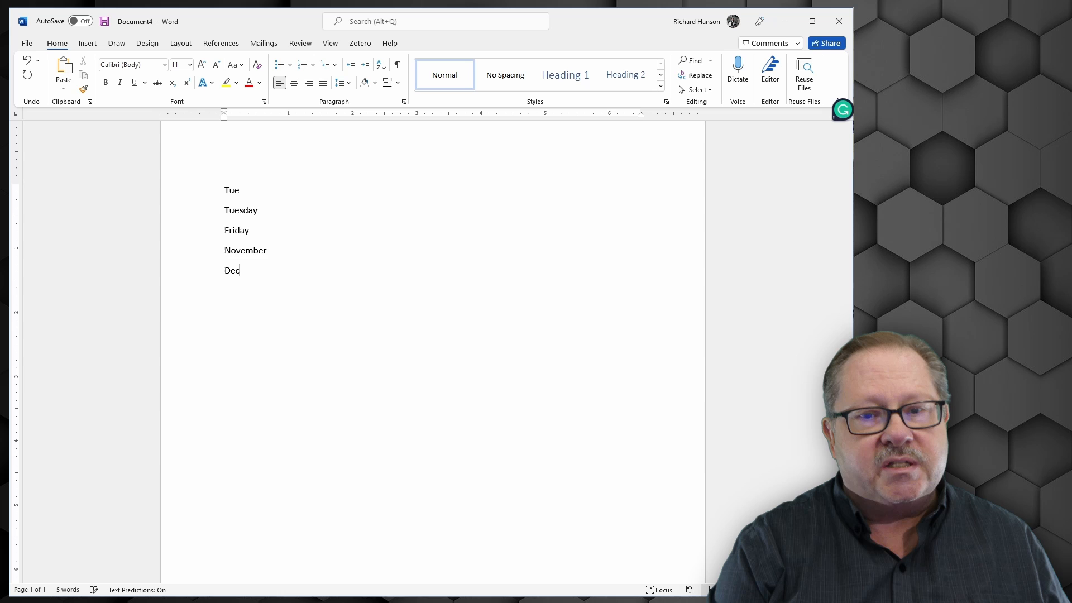
type("ember")
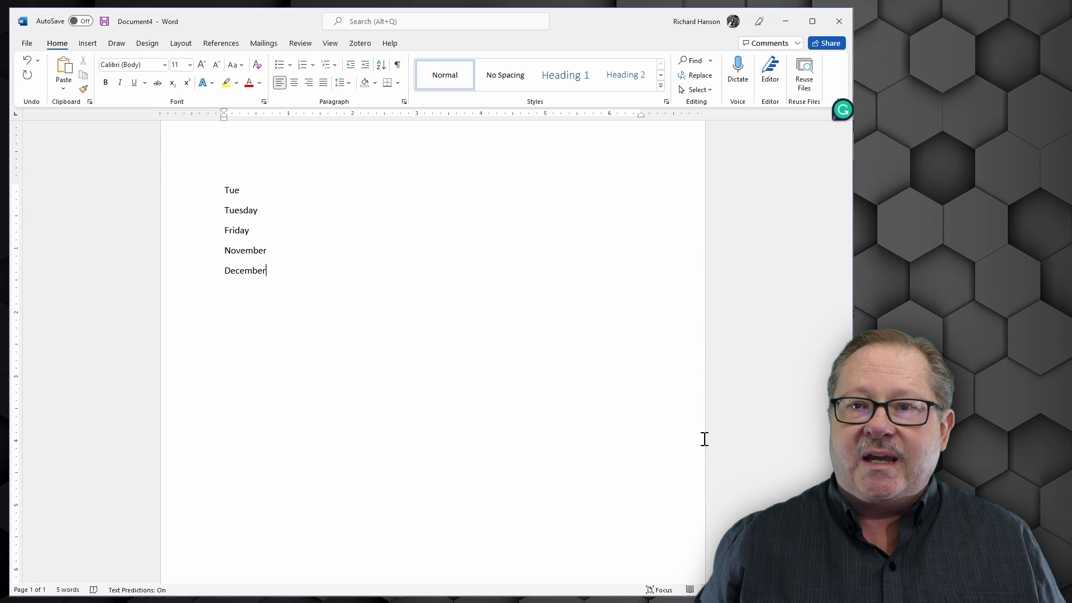
key("enter")
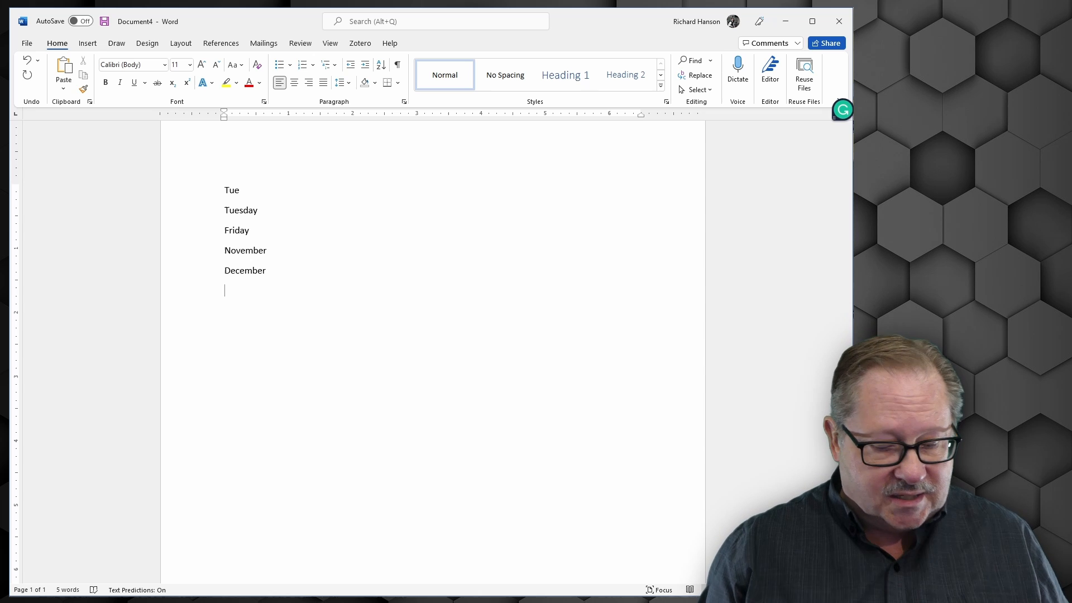
- Add the auto-completed date January 25, 2022, then select all the typed lines
type("Janu")
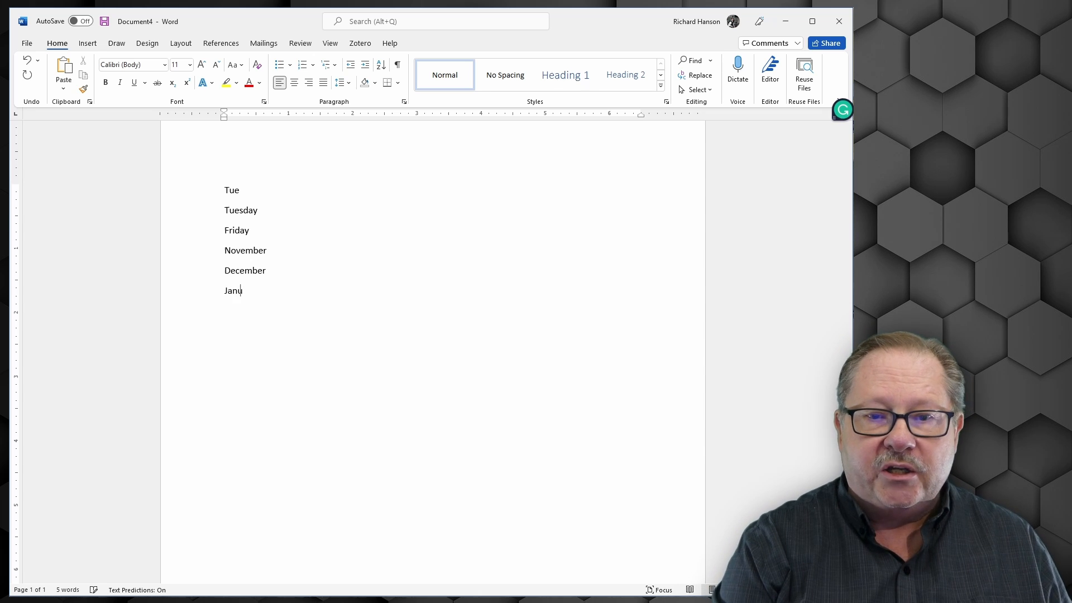
type("ary")
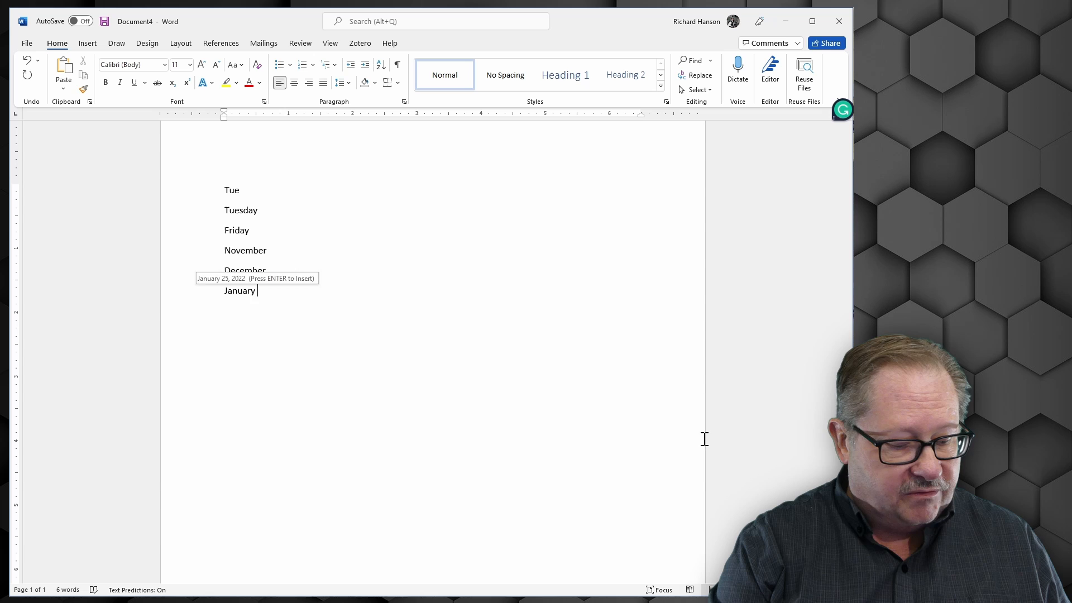
type("25")
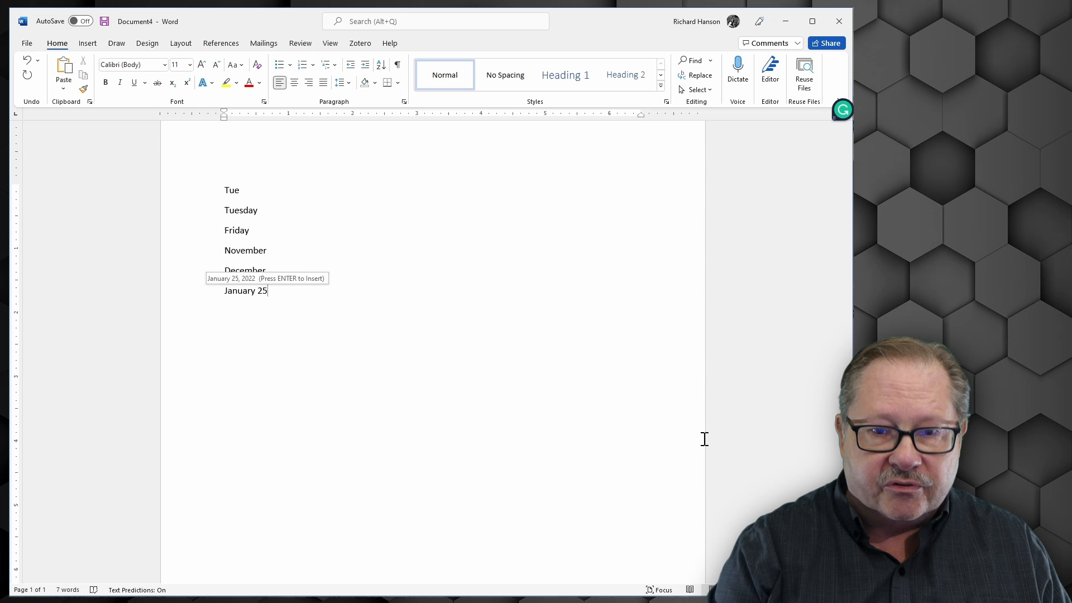
key("Enter")
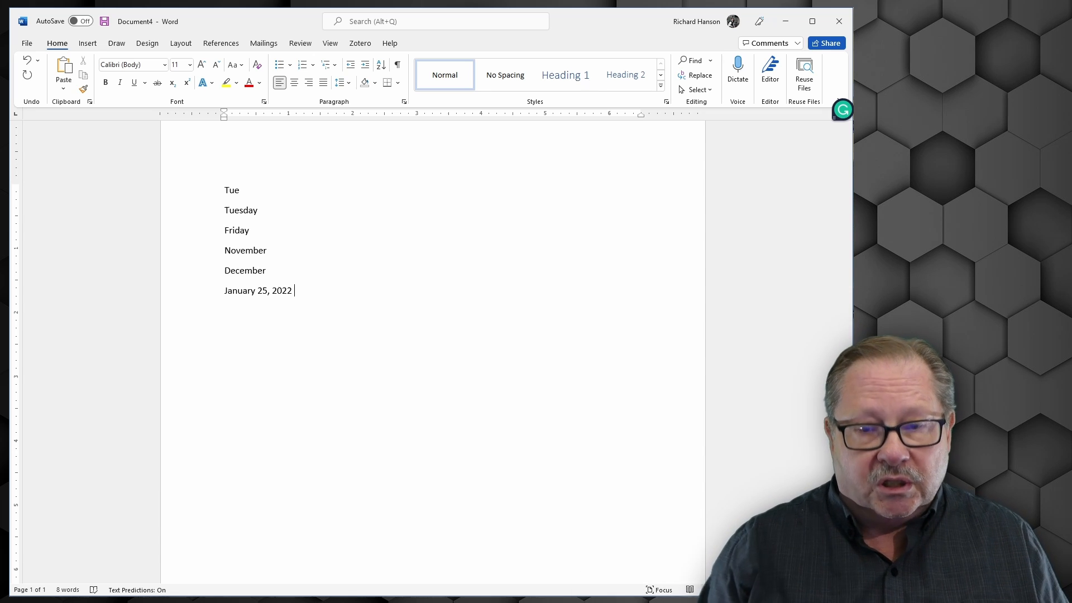
left_click_drag(225, 190, 298, 290)
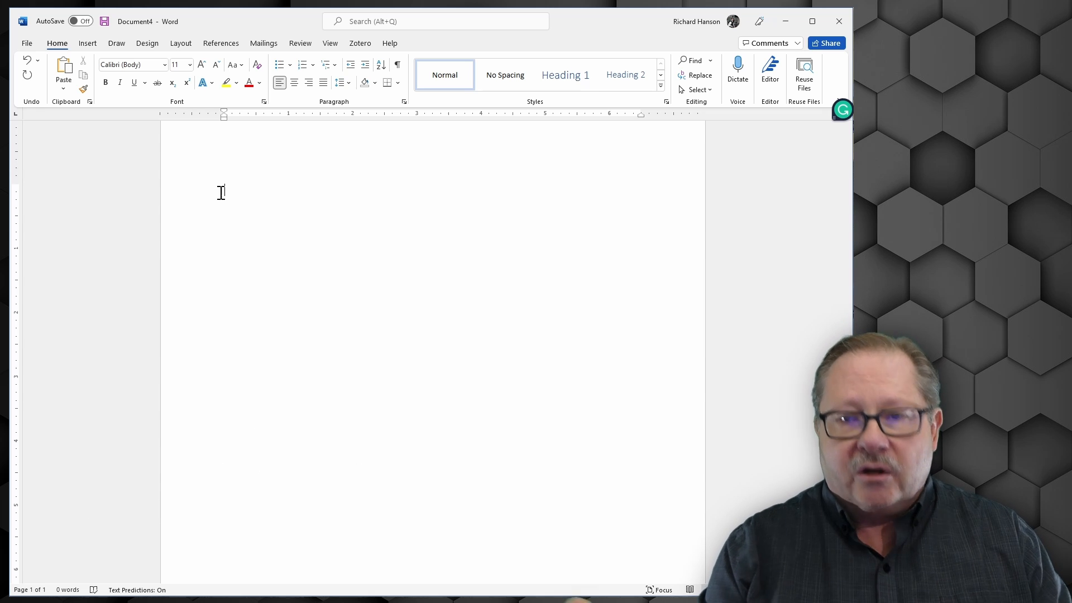
- Enter 1/2, 1/4 and 3/4 so they become the fraction characters ½, ¼ and ¾
type("1/")
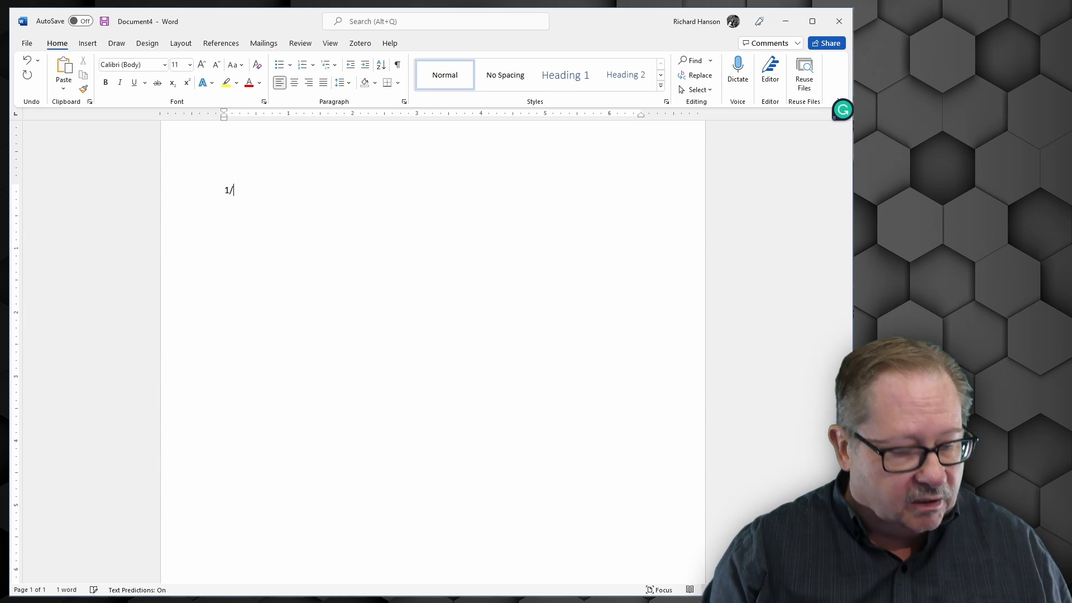
type("2")
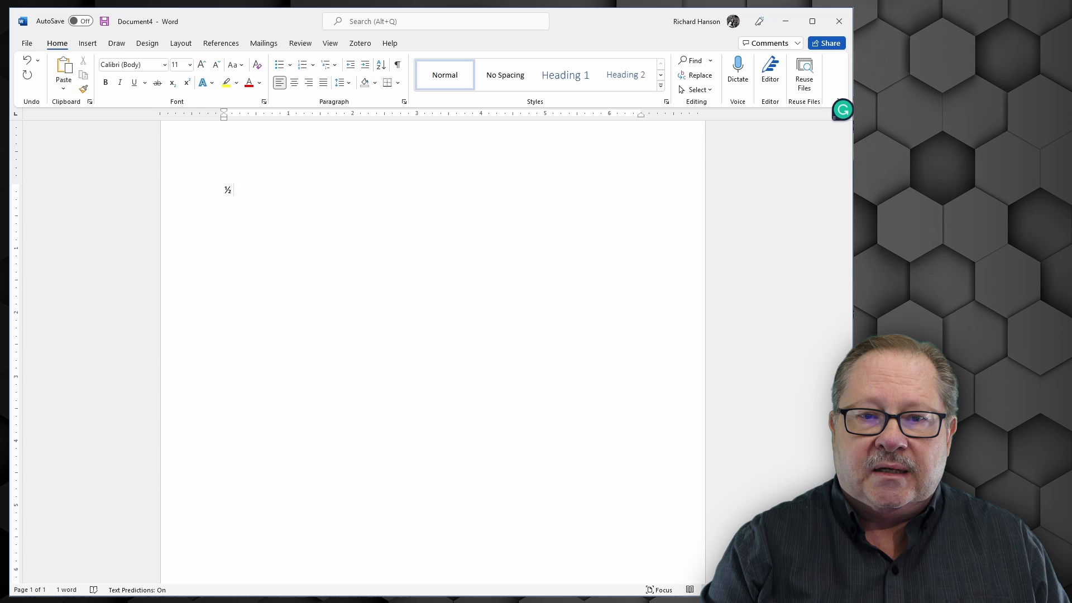
left_click(231, 189)
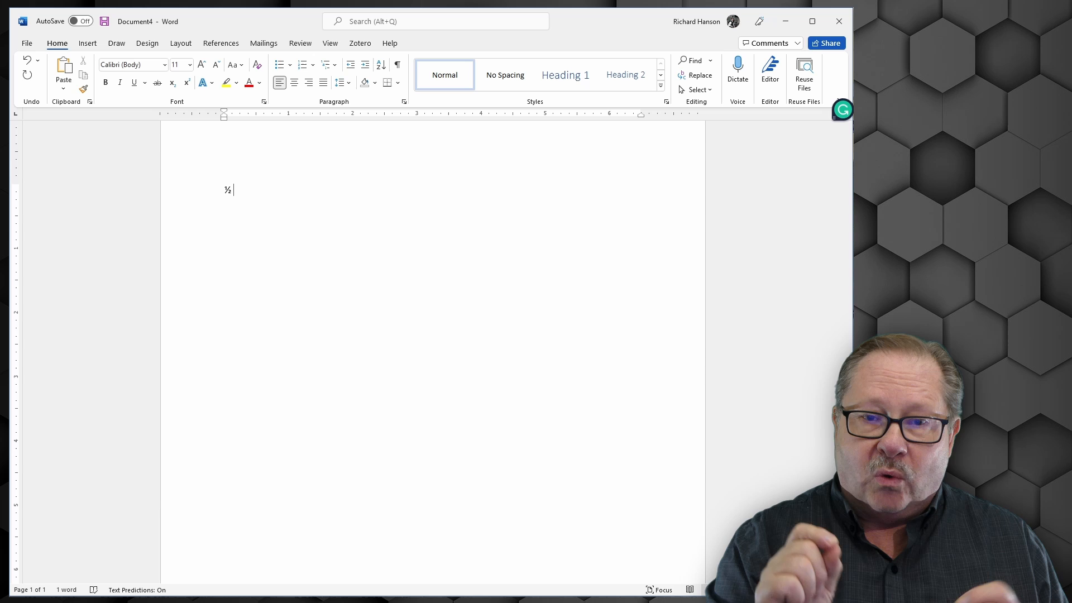
type("1/4")
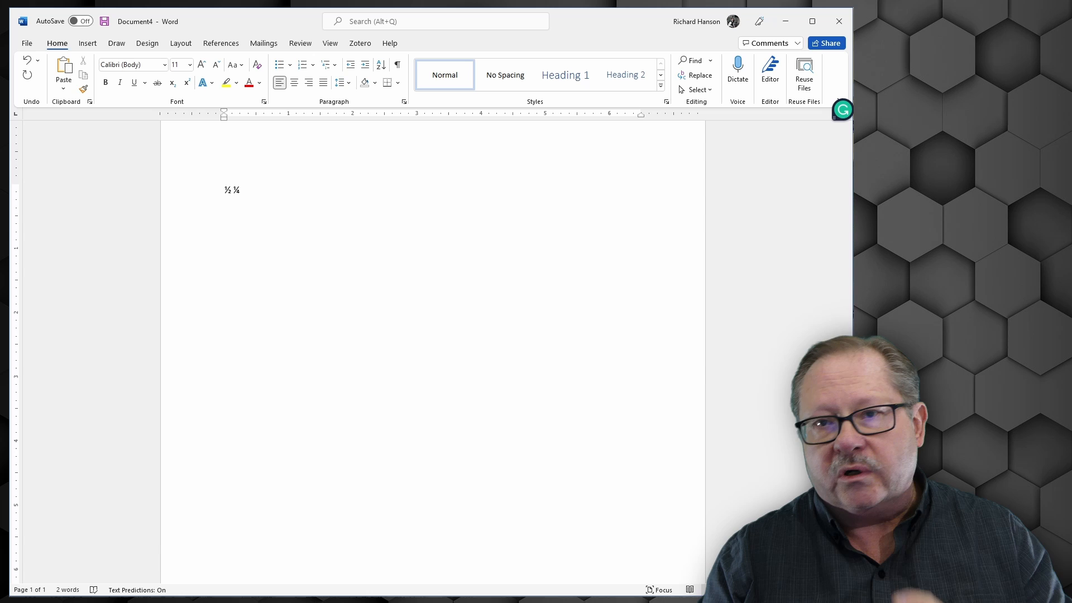
type("3/")
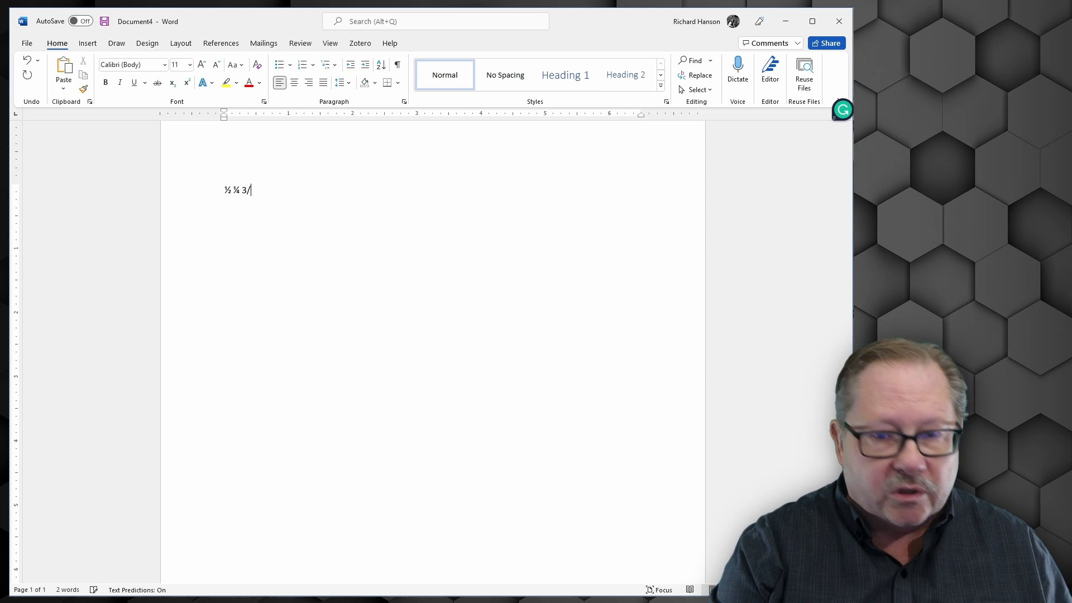
type("4")
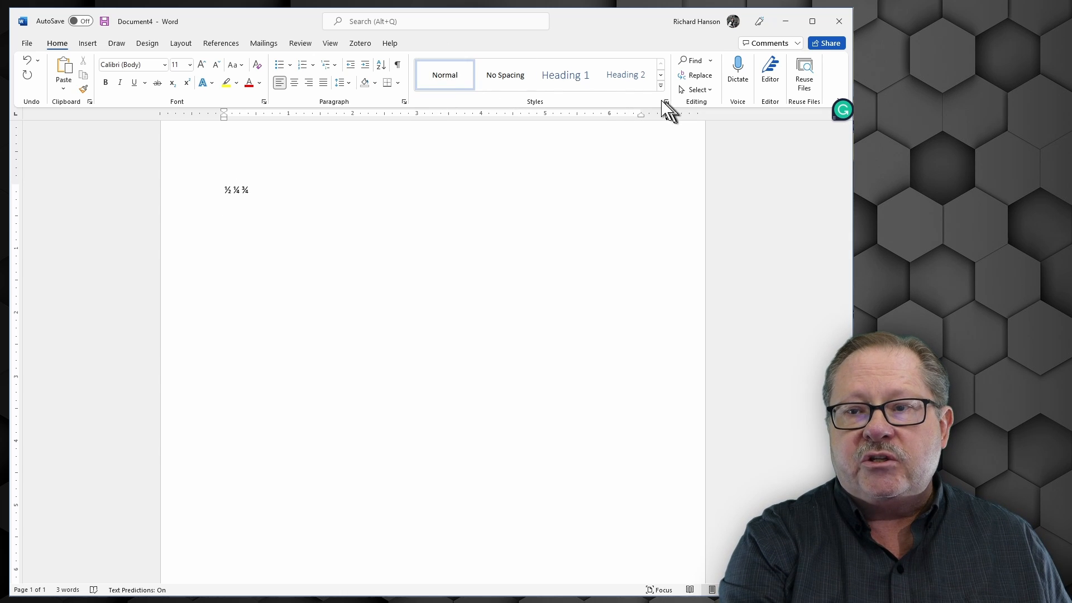
- Modify the Normal style's paragraph settings to a 0.5" first-line indent
left_click(666, 101)
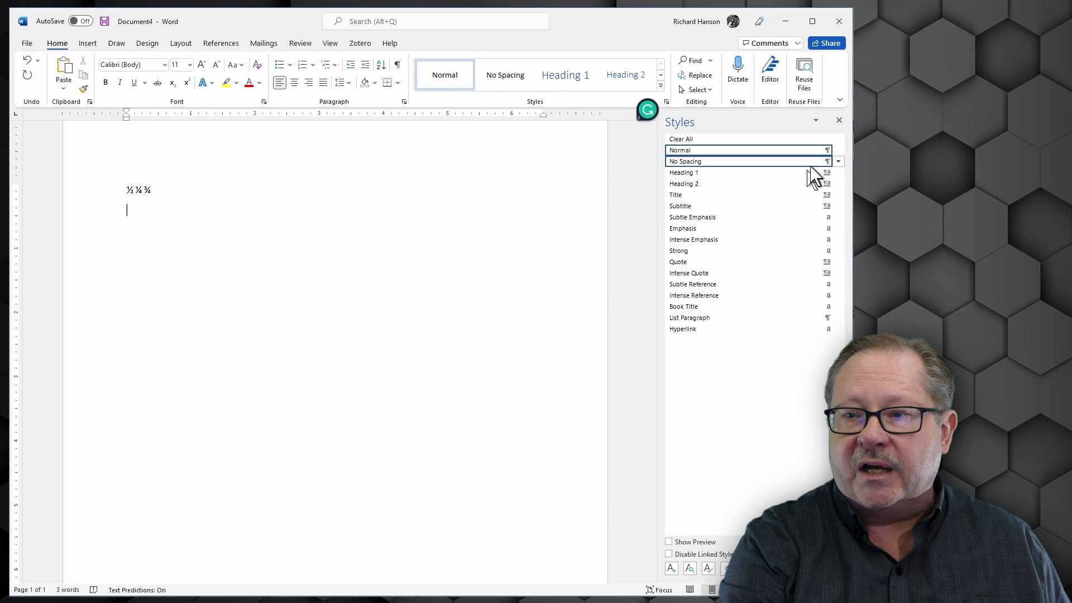
left_click(837, 149)
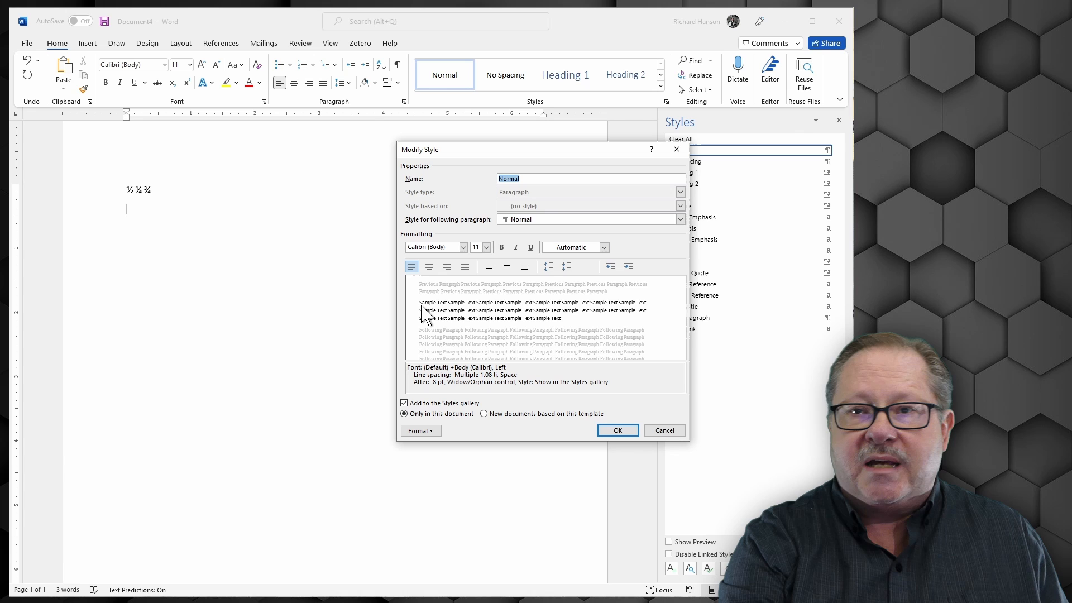
mouse_move(512, 328)
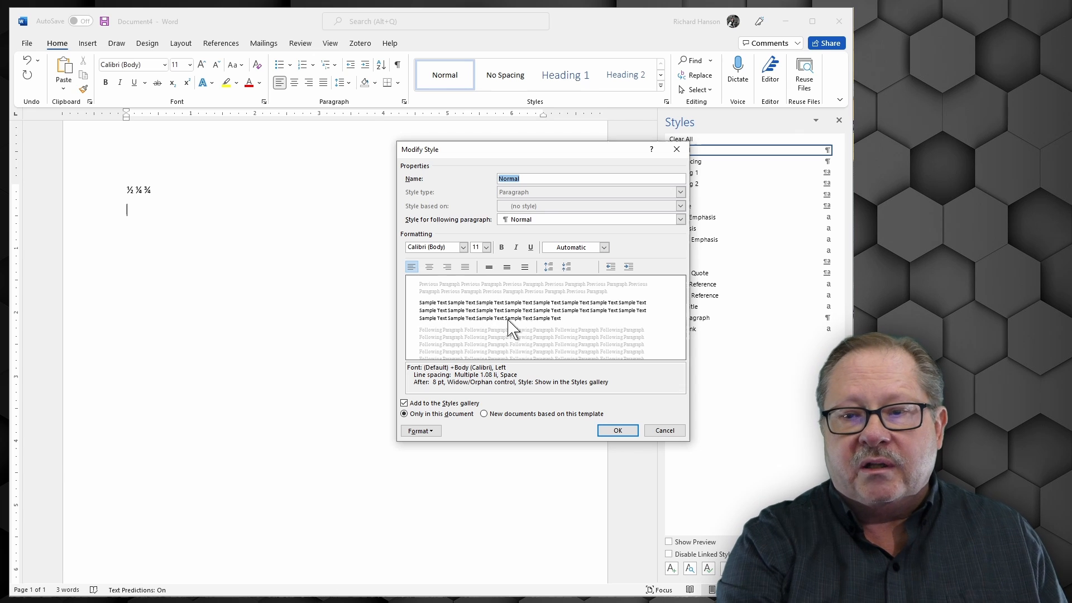
mouse_move(536, 302)
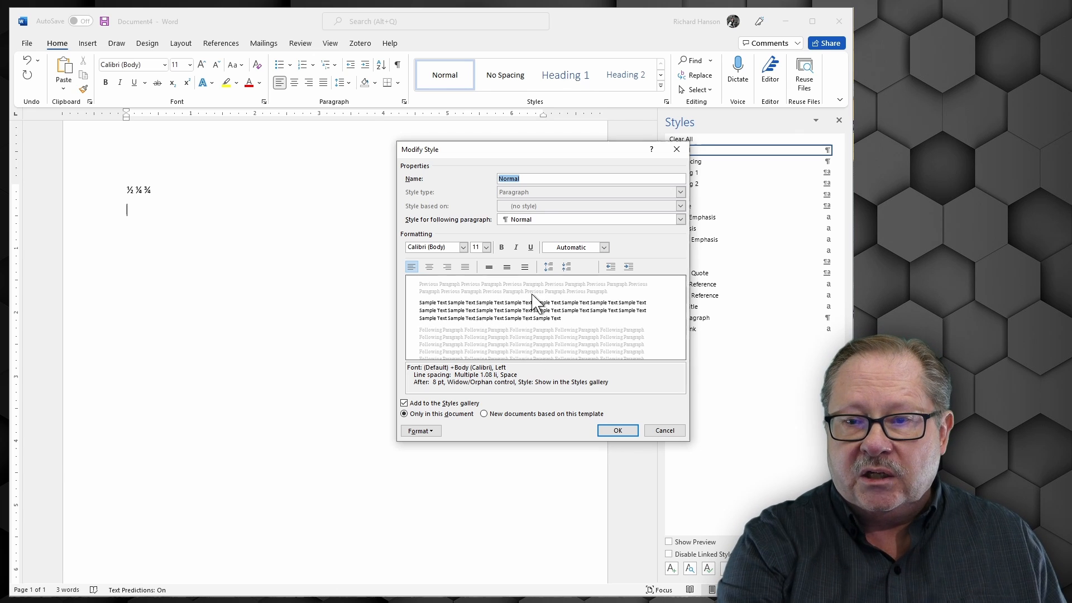
left_click(418, 430)
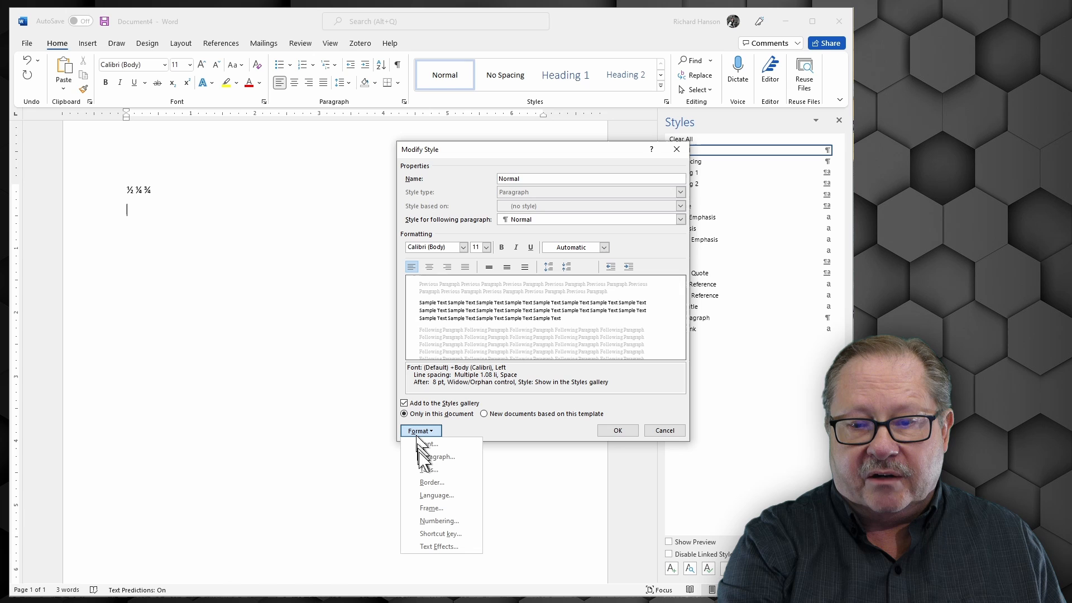
mouse_move(499, 465)
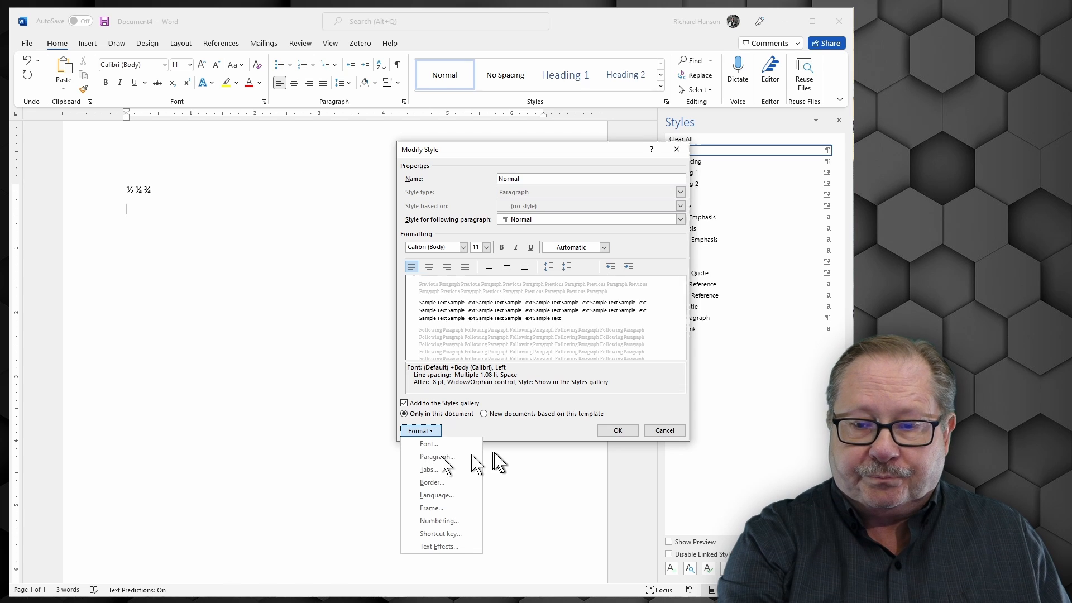
left_click(436, 456)
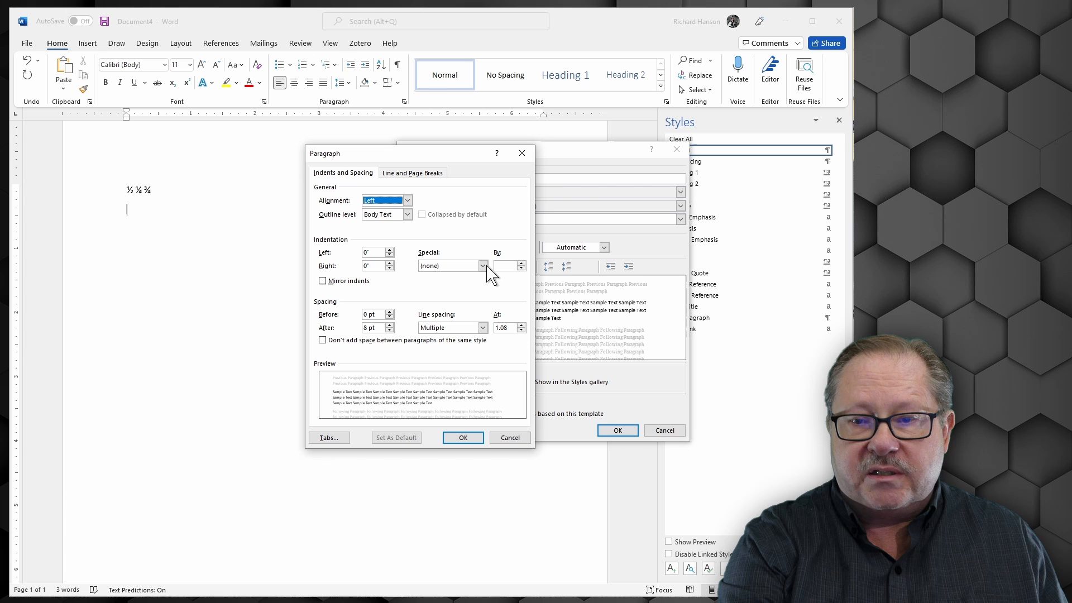
left_click(482, 265)
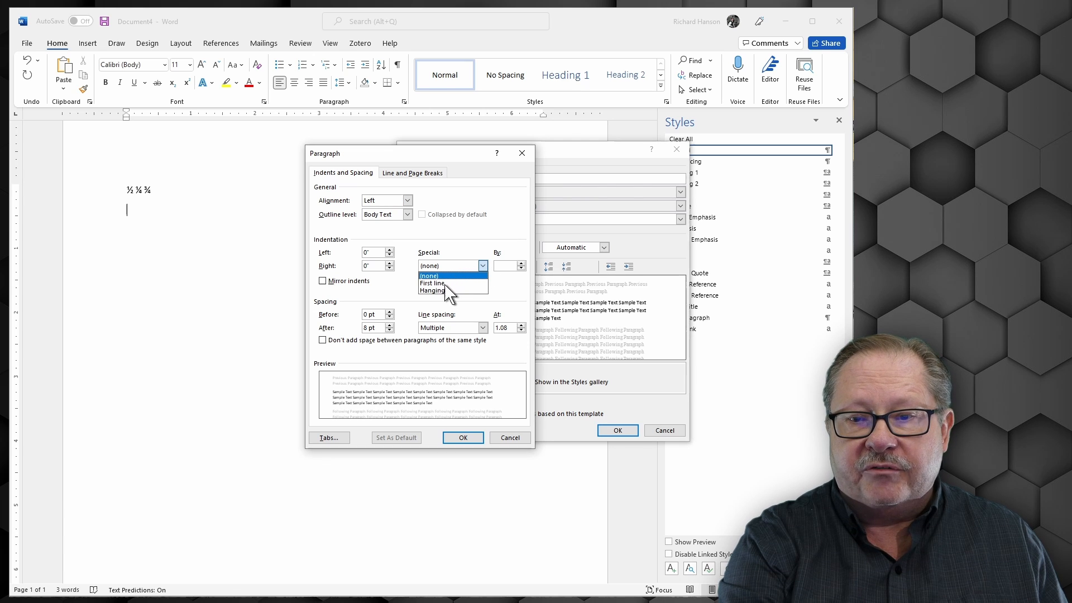
left_click(431, 283)
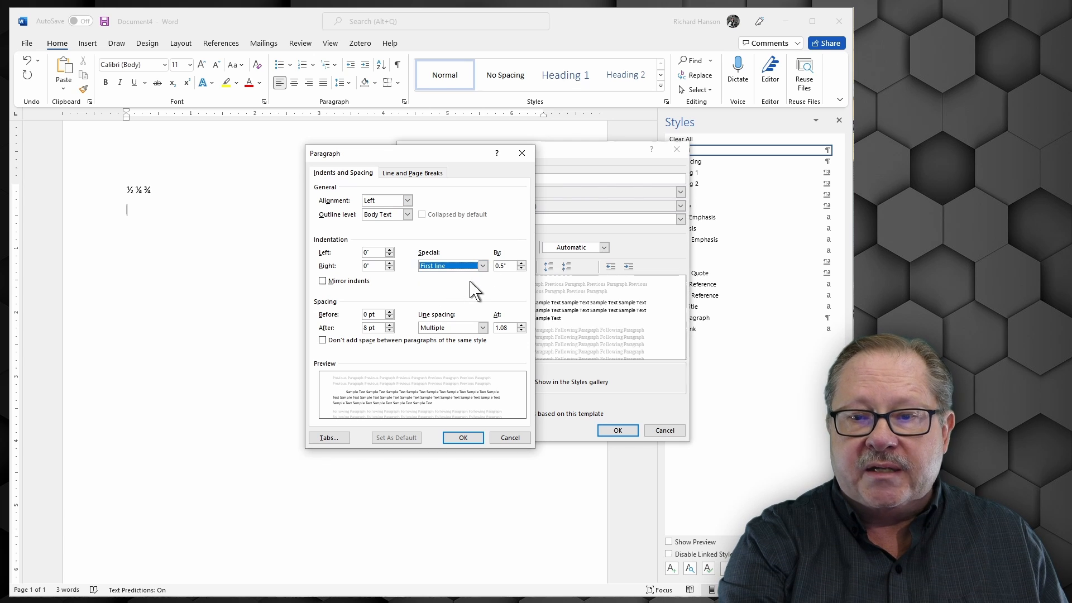
mouse_move(462, 438)
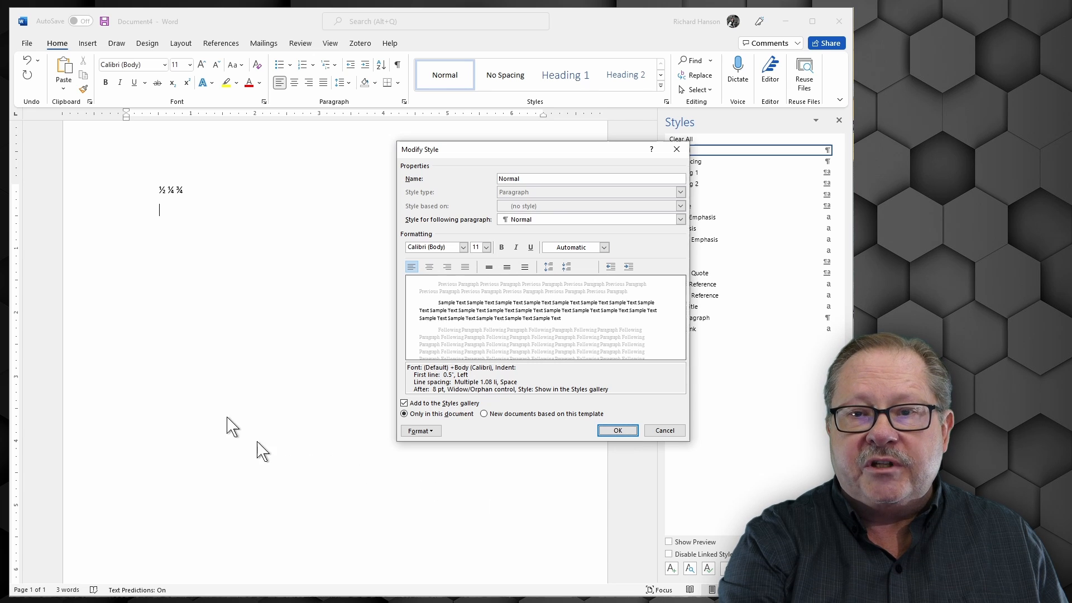
left_click(616, 430)
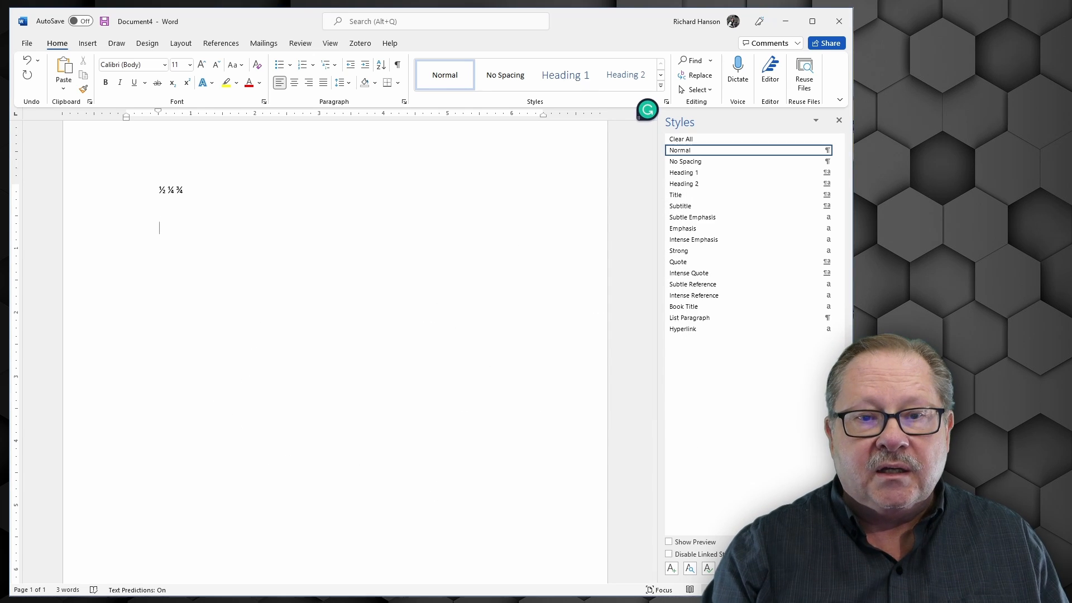
- Enter test text ';alkdjf' and 'rick is wondering if this will work correctly'
type(";alkdjf;ldkjf")
left_click(381, 250)
type("A;ldkfj;kj")
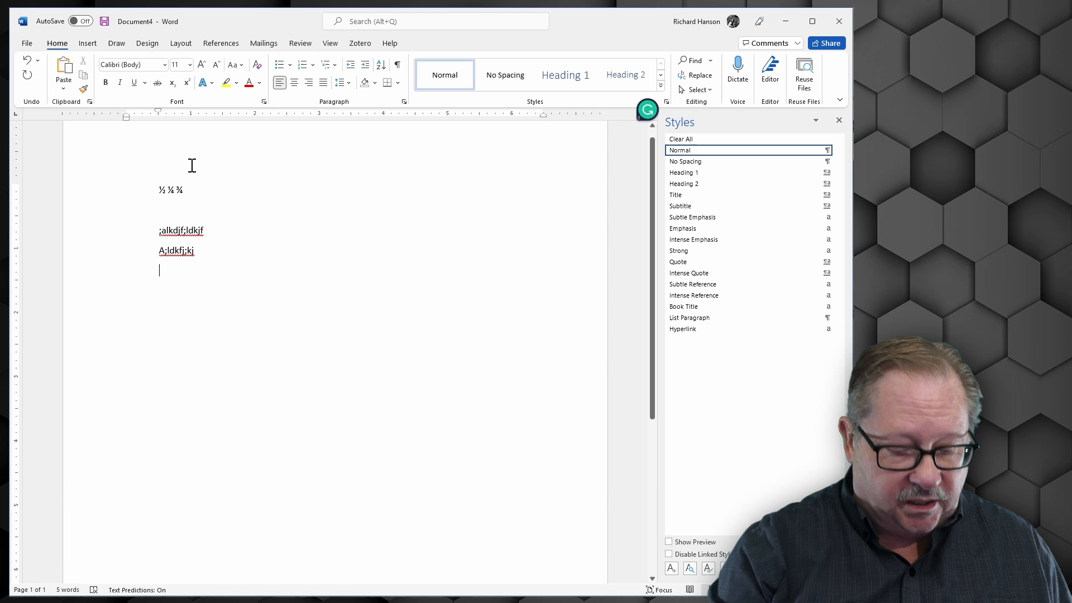
type("rick")
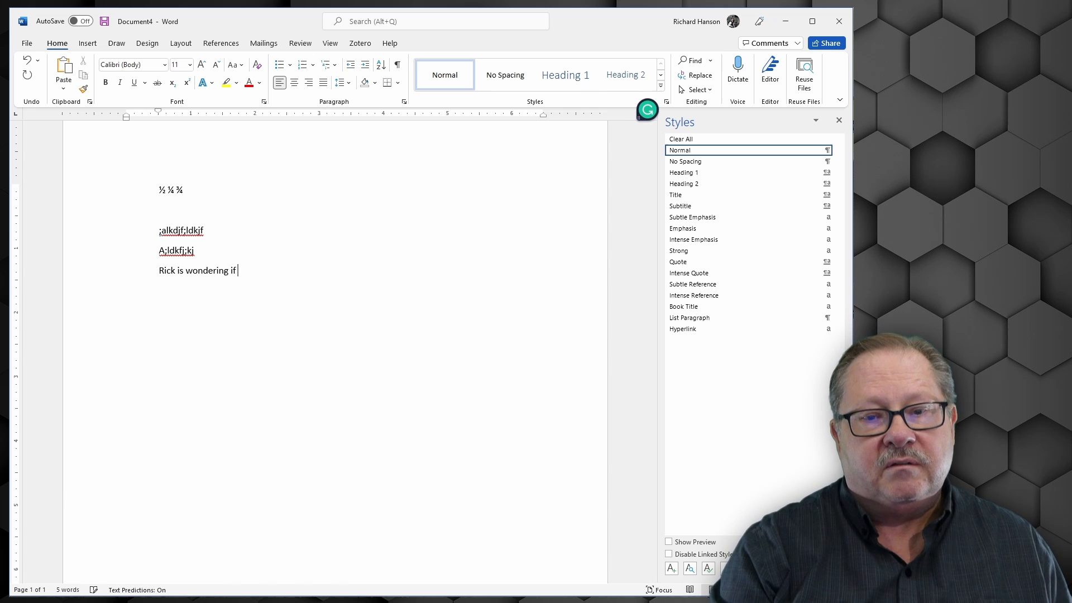
type("this will wo")
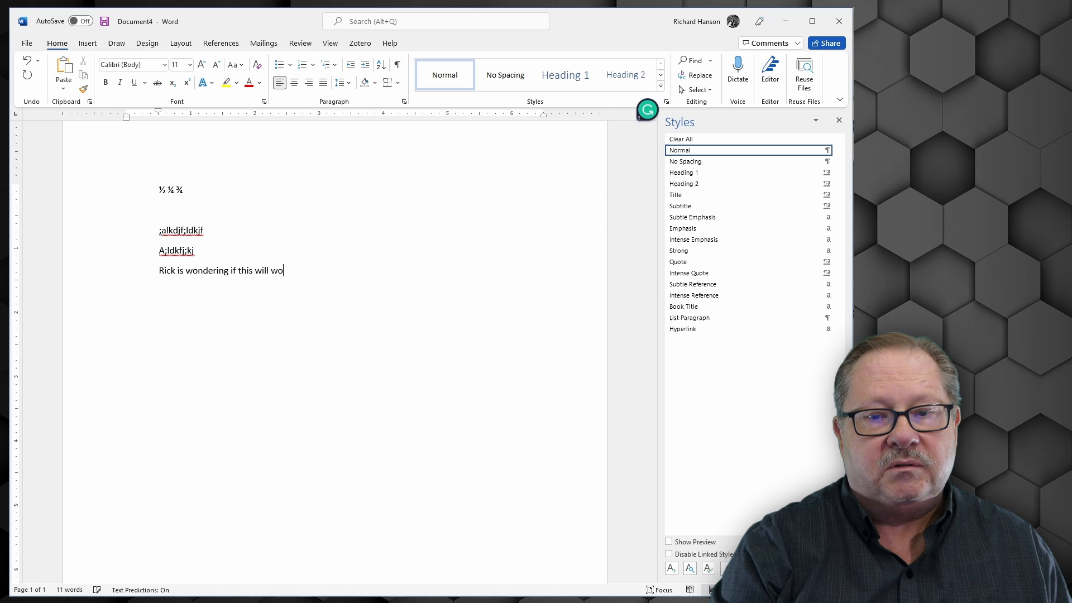
type("rk correctly -----------------------------------------------------------")
type("continue")
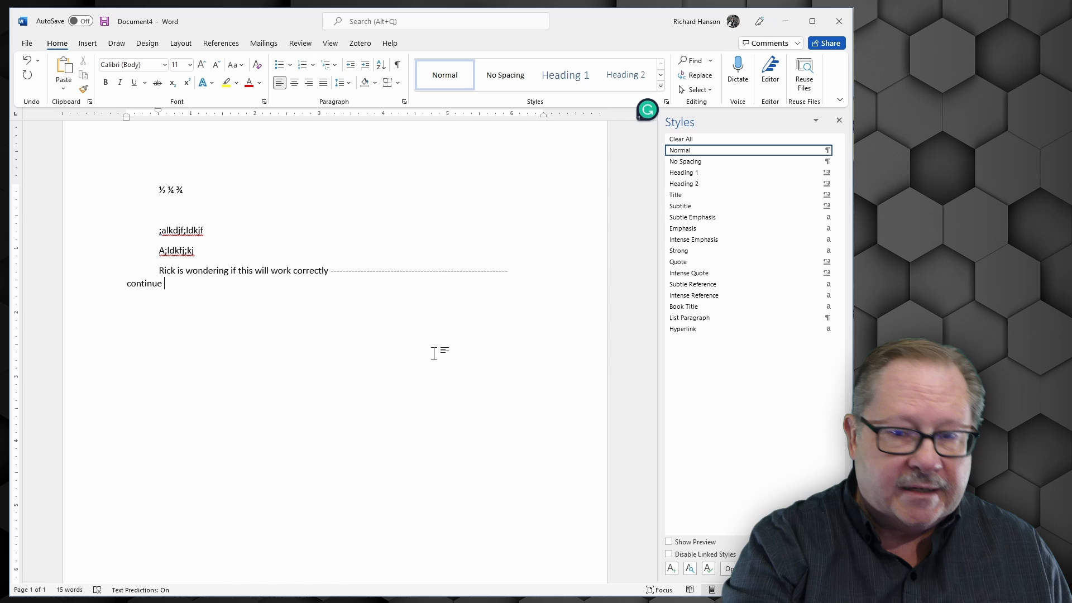
- Add 'A list – something' test lines whose hyphens AutoFormat turns into dashes
key("enter")
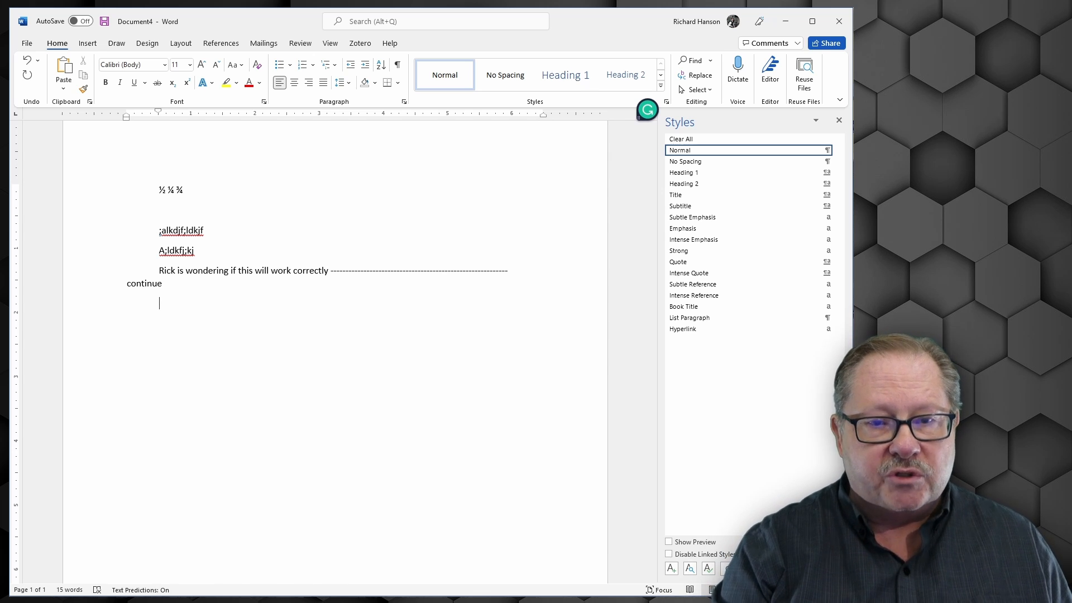
type("A list")
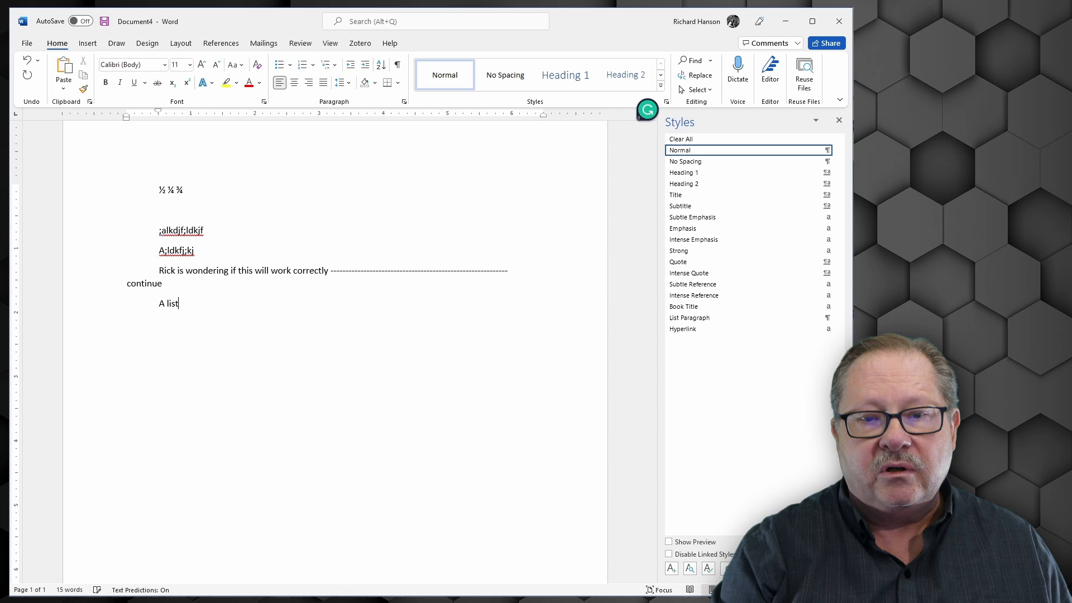
type("-")
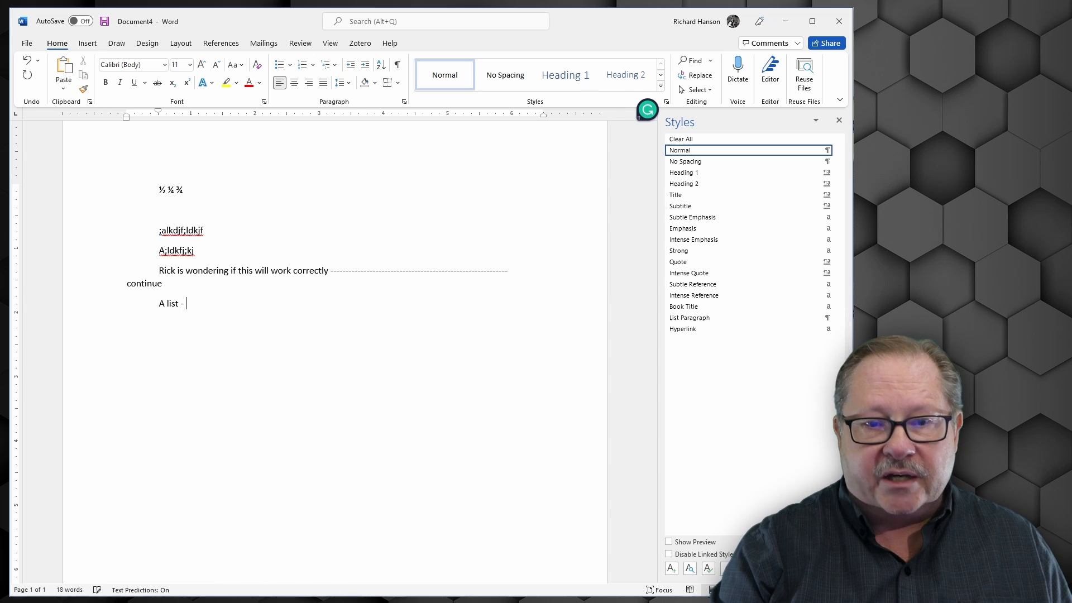
type("something")
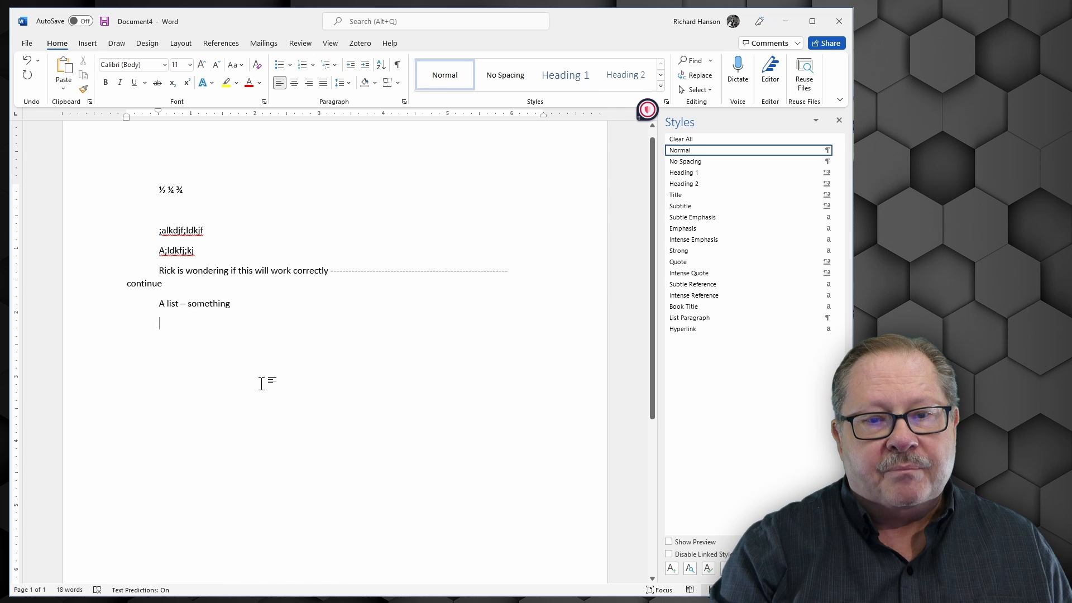
type("A lo")
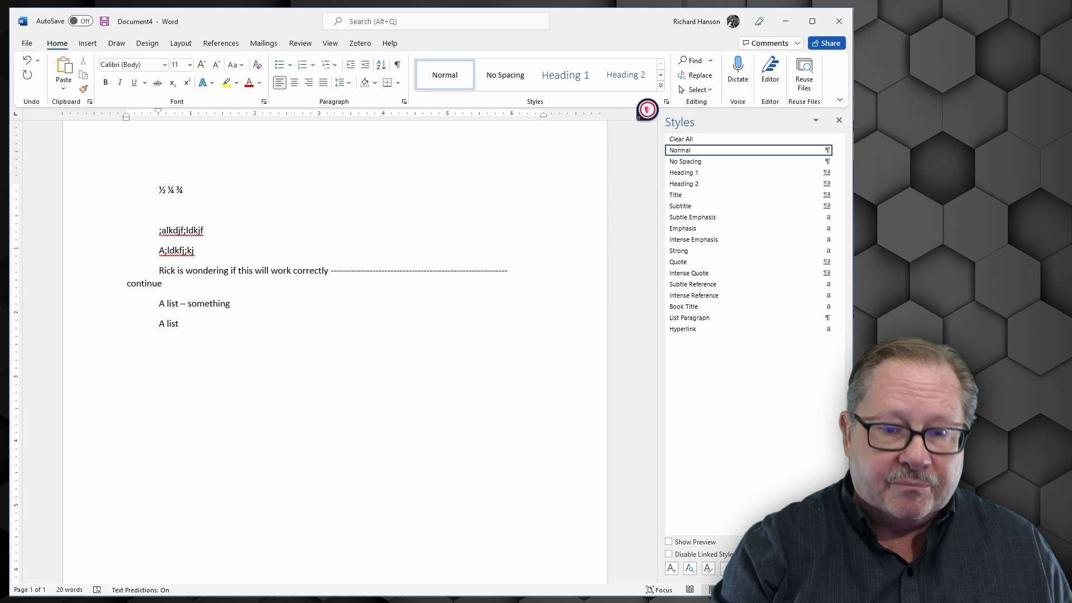
type("- someth")
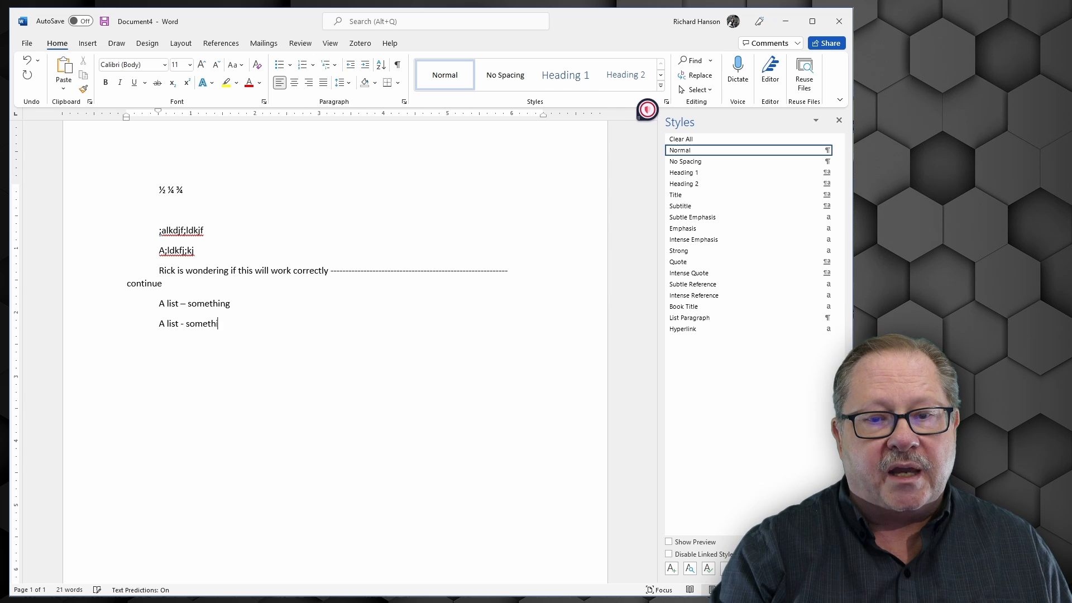
type("ing")
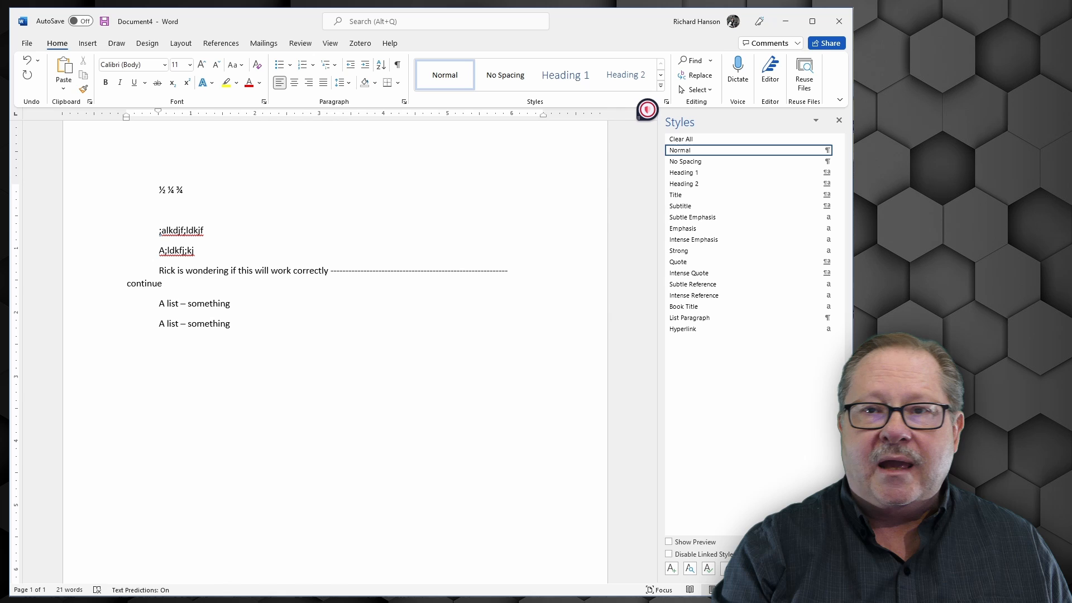
- Add the line 'm-dash vs n dash' and another 'a list - something' line
type("m")
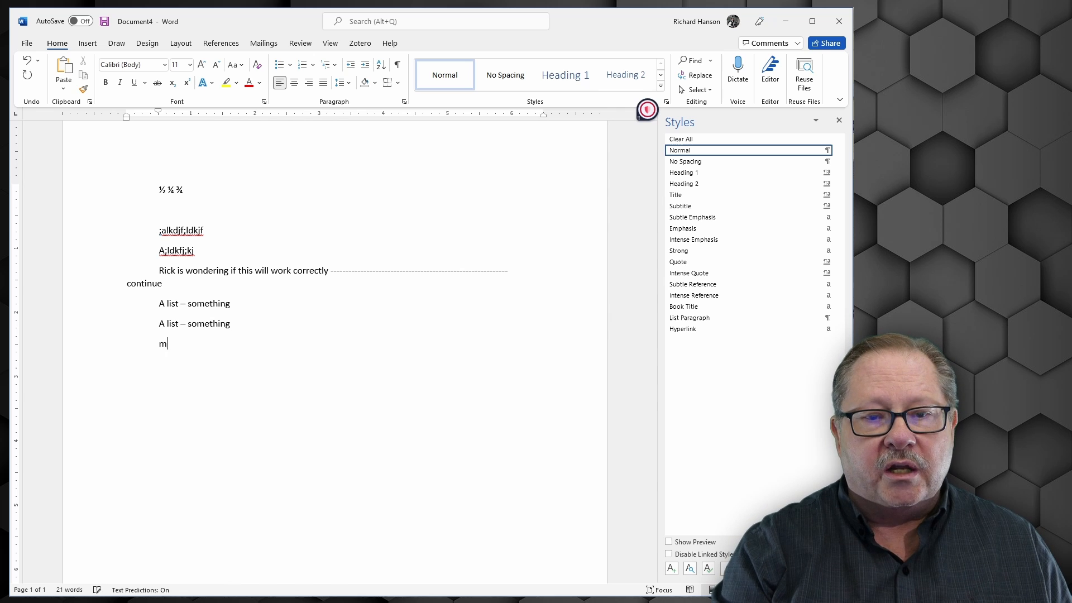
type("-dash vs n")
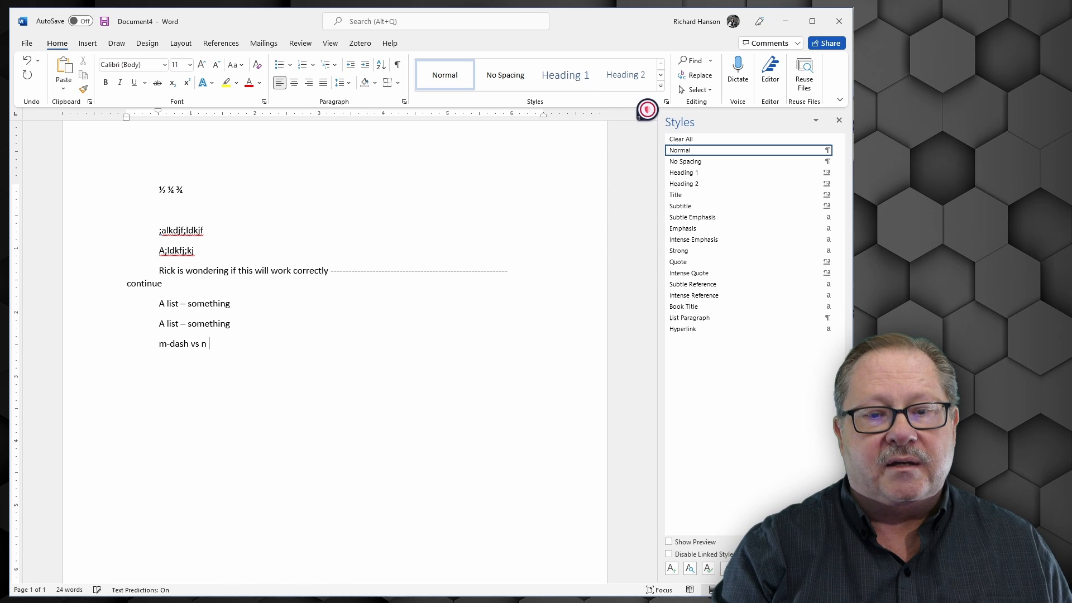
type("dash")
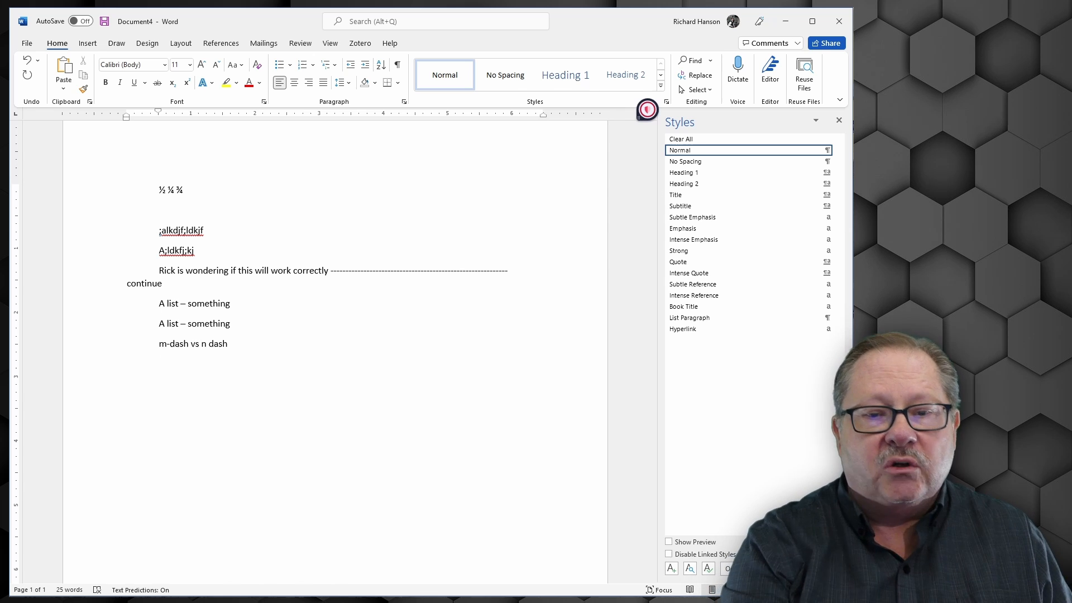
type("a")
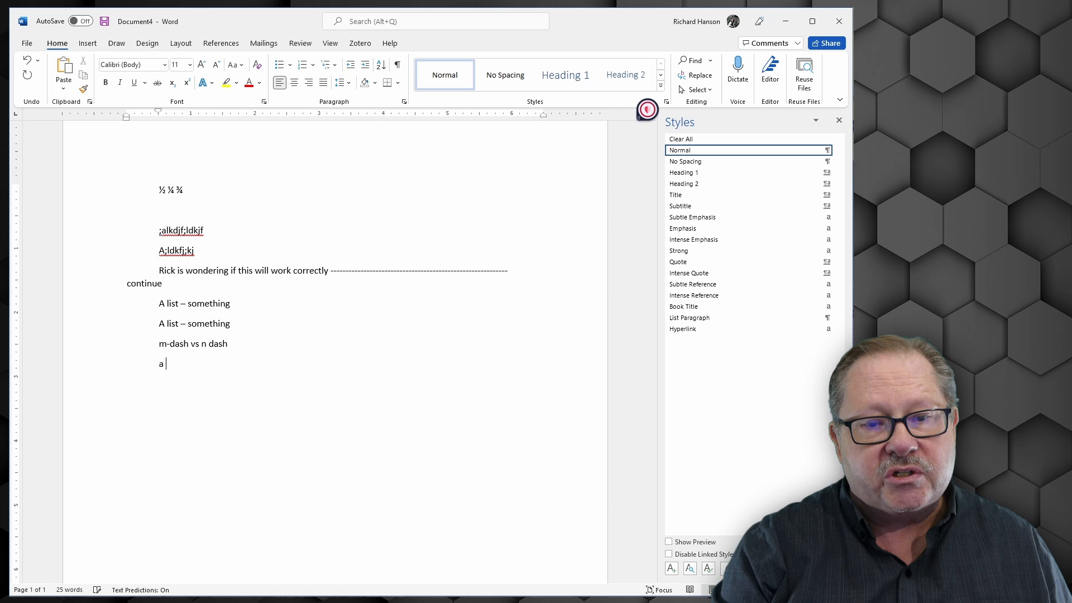
type("list -")
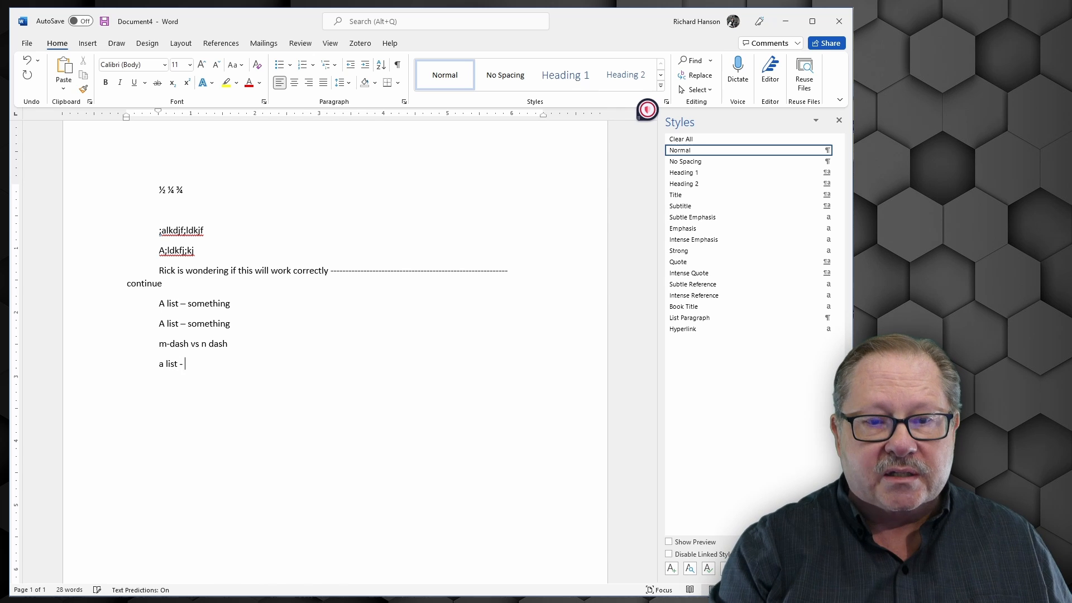
type("something")
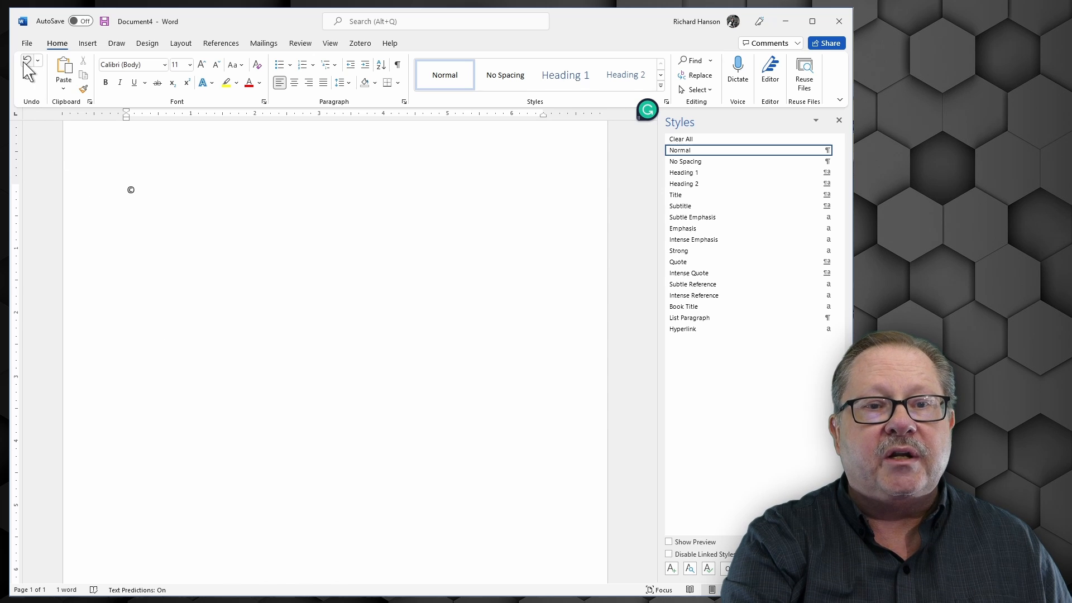
- Clear the dash test lines, leaving only the © symbol on the page
left_click(26, 61)
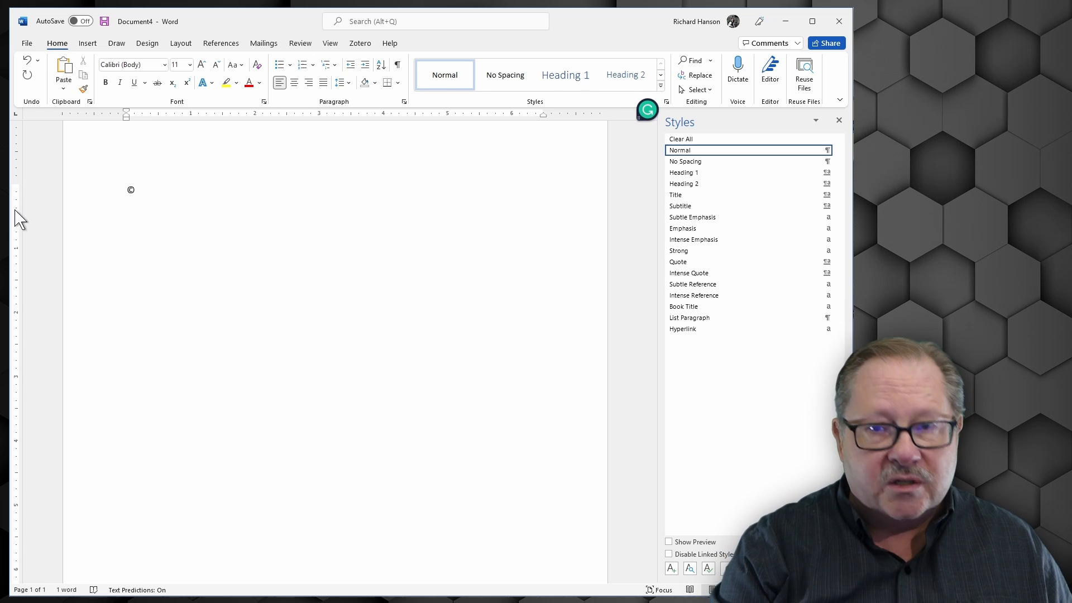
- Add ™ and € after the © using the (tm) and (e) AutoCorrect entries
type("(tm")
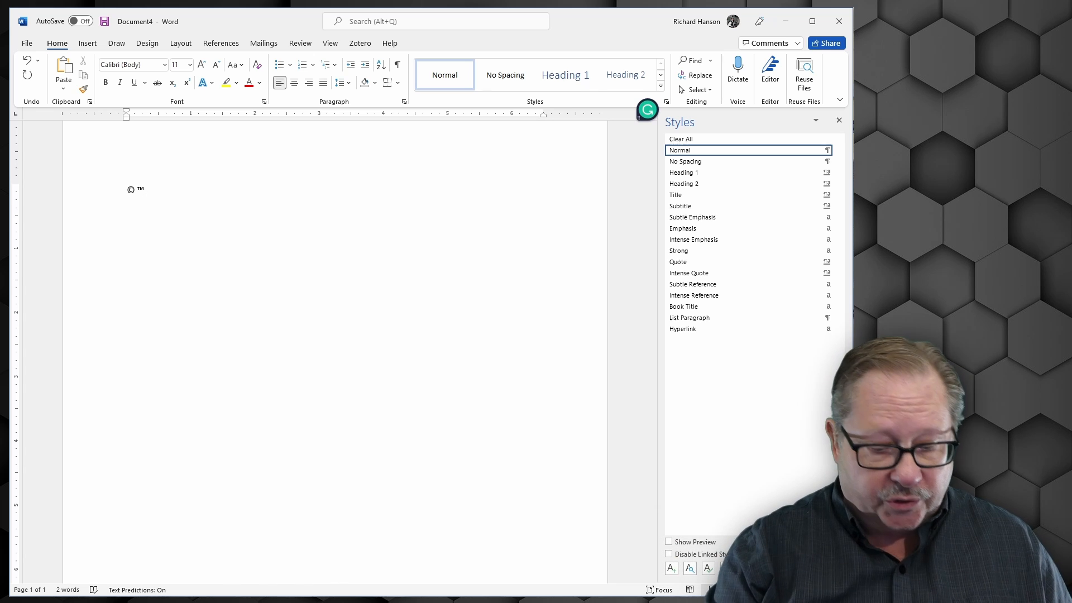
type("(e")
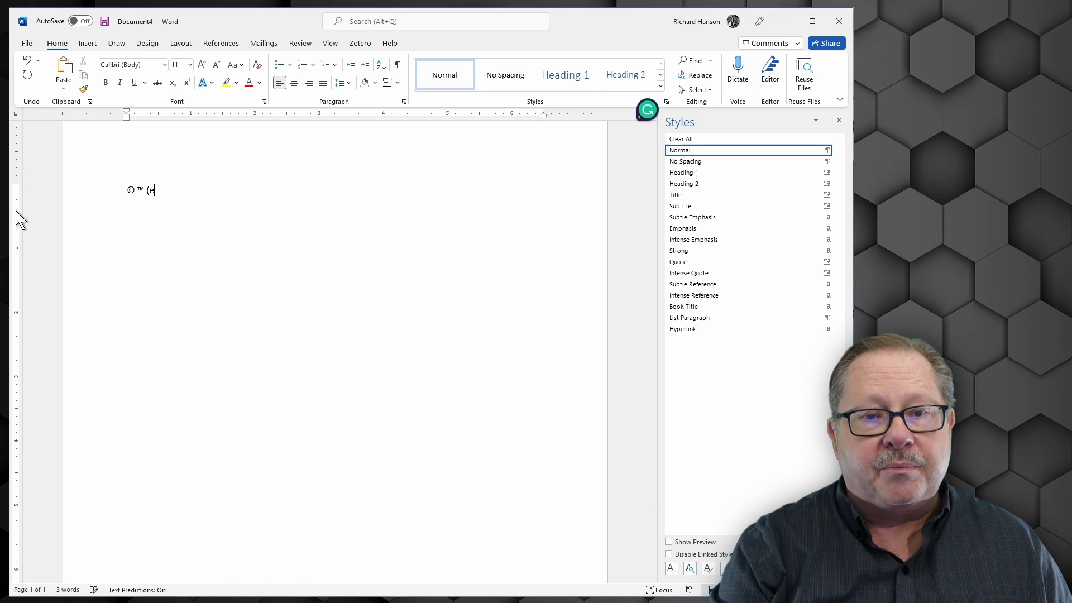
type(")")
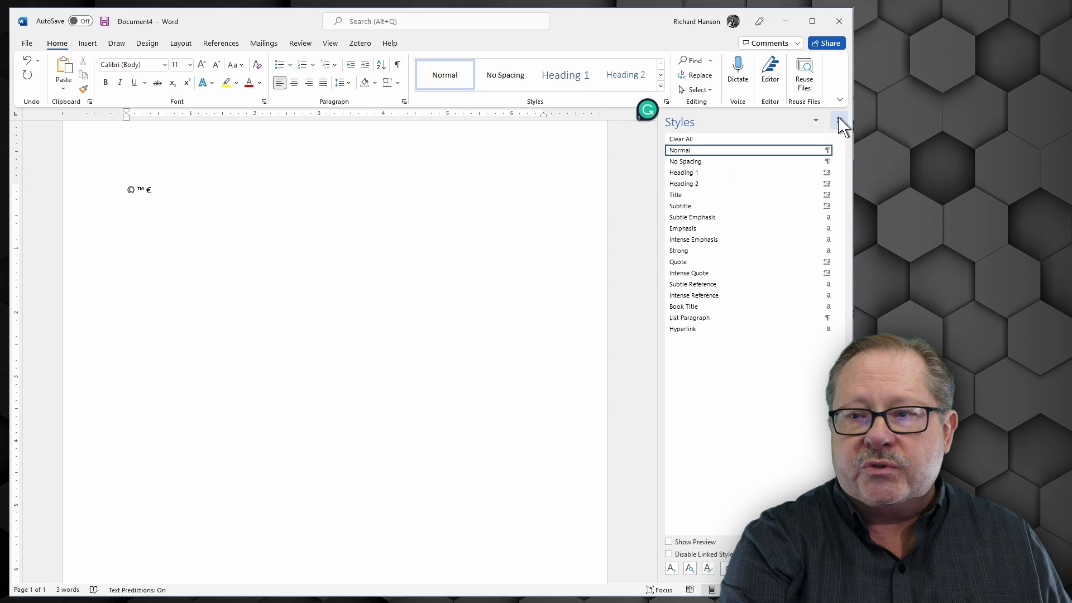
- Close the Styles pane and show the Proofing page of Word Options
left_click(839, 121)
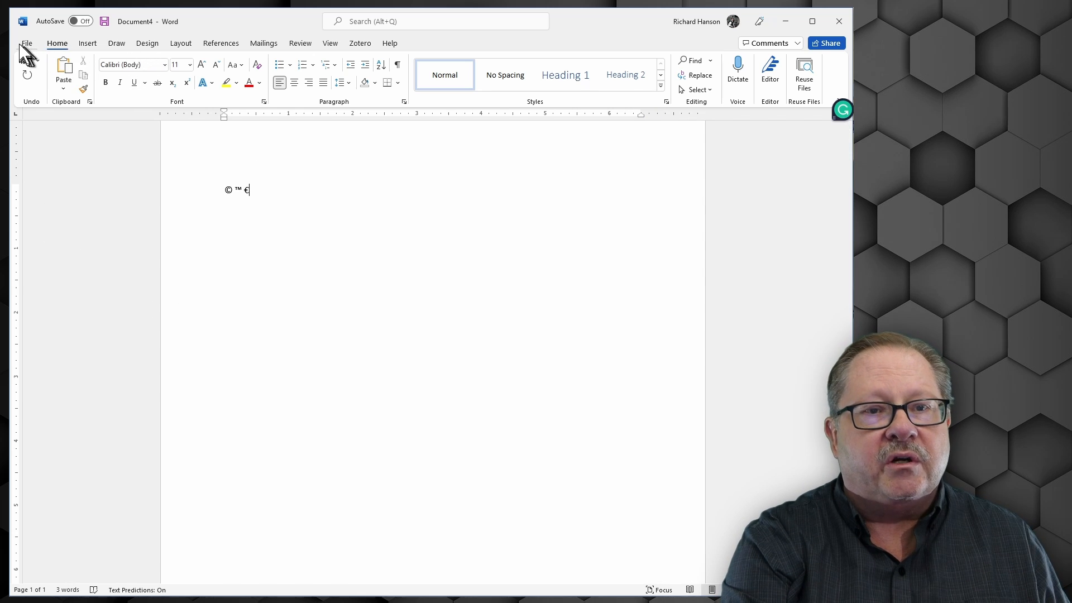
left_click(26, 43)
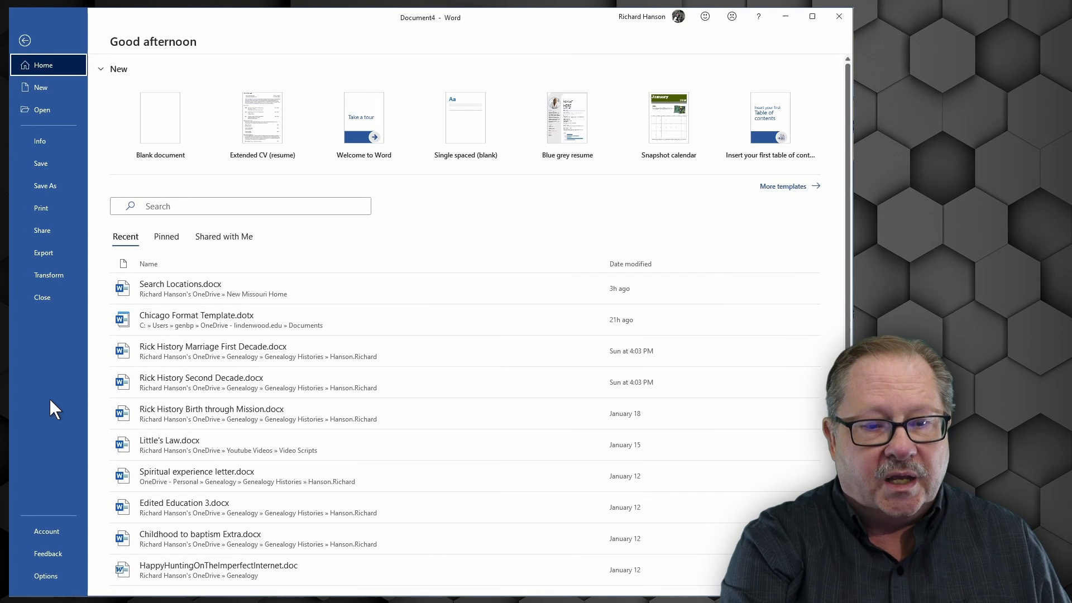
left_click(45, 576)
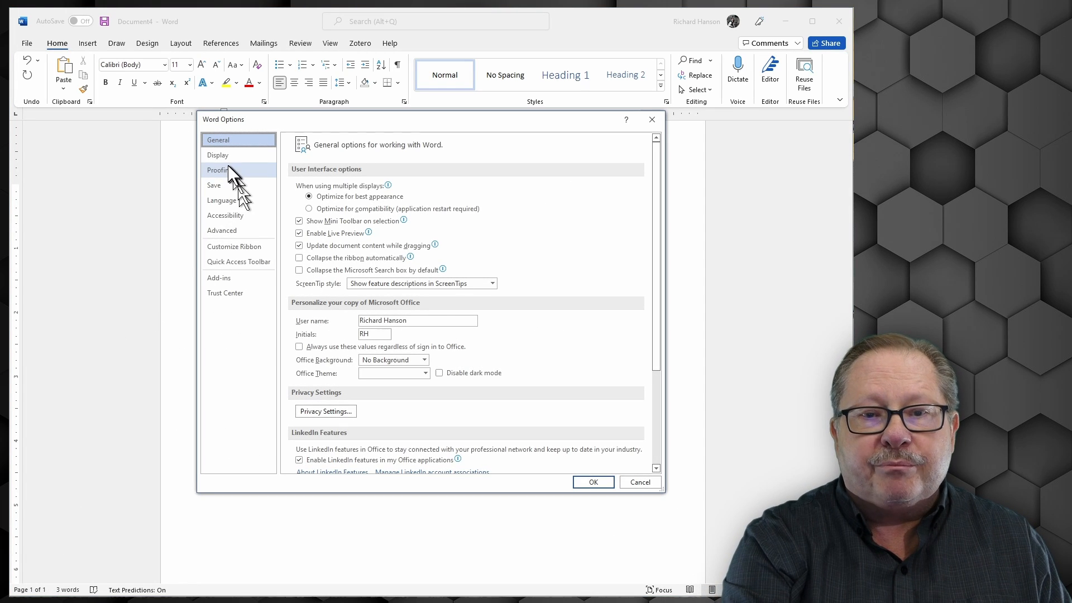
left_click(220, 170)
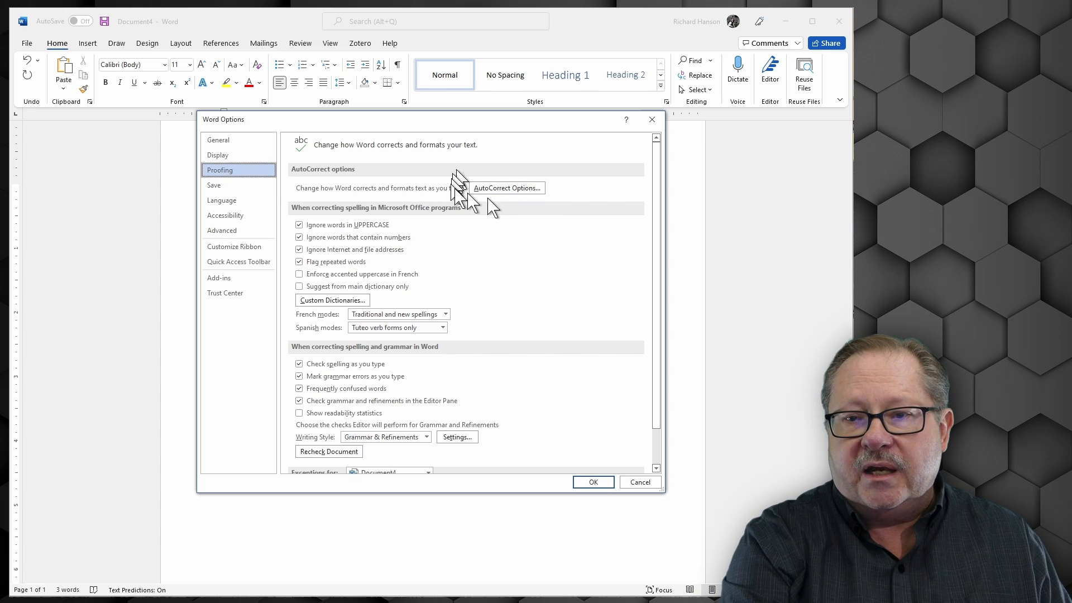
- Open AutoCorrect Options and review the AutoFormat As You Type checkboxes
left_click(506, 188)
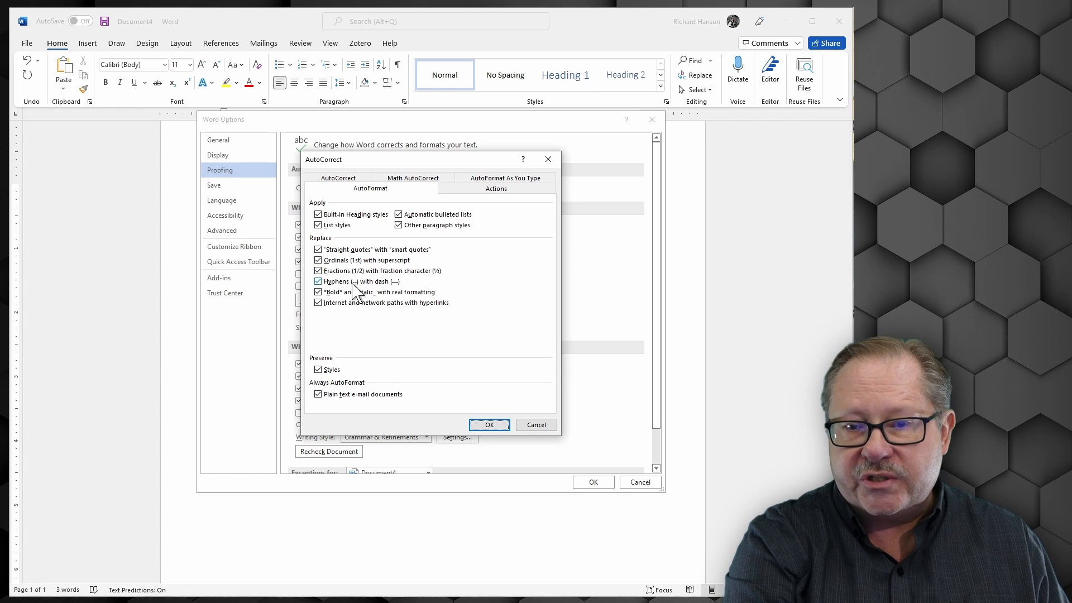
mouse_move(400, 294)
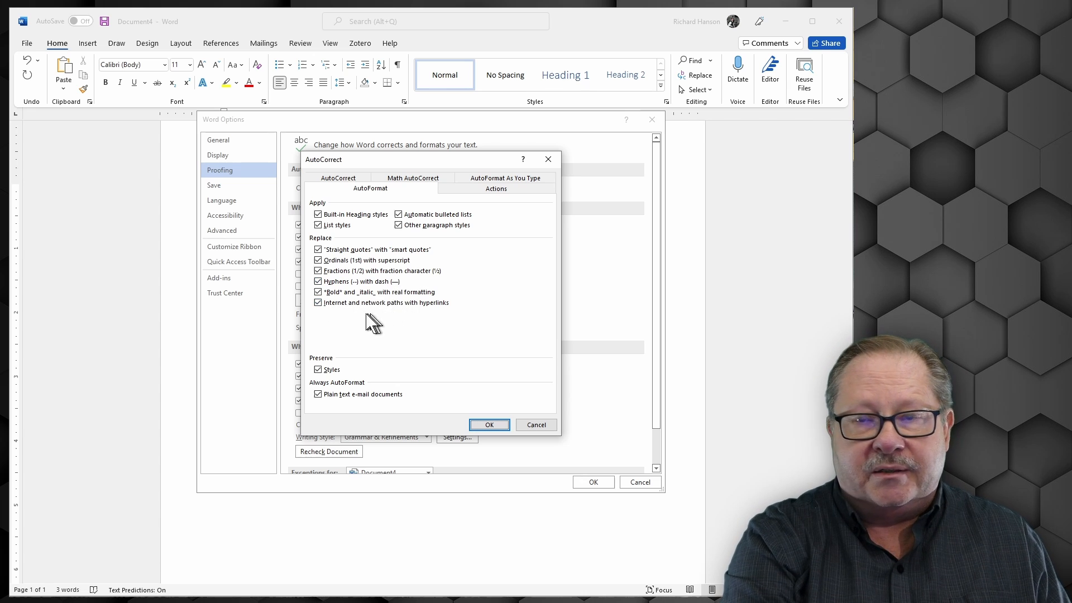
mouse_move(356, 317)
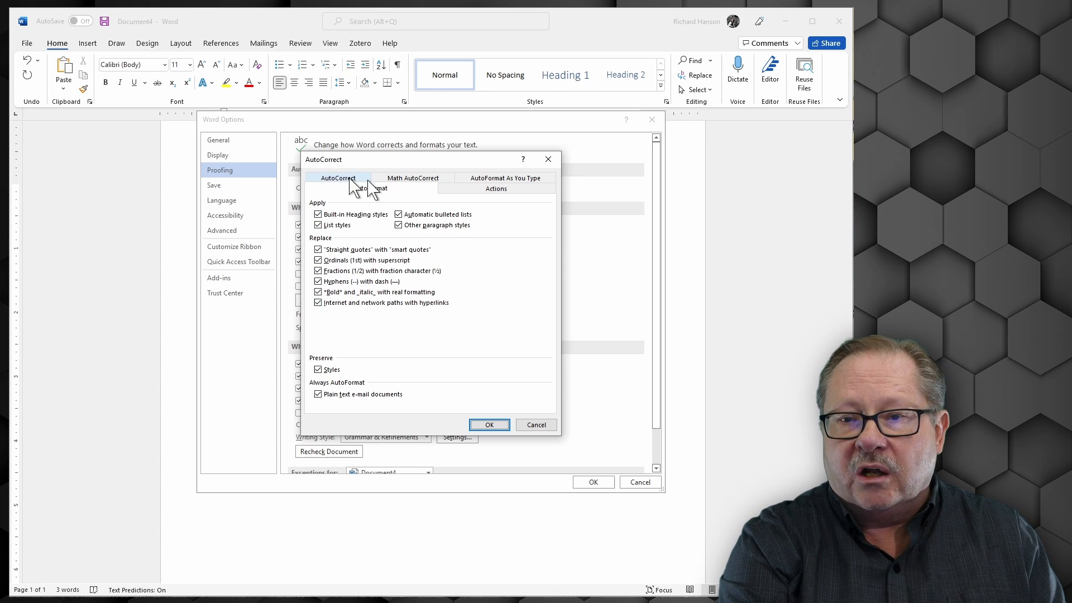
left_click(505, 188)
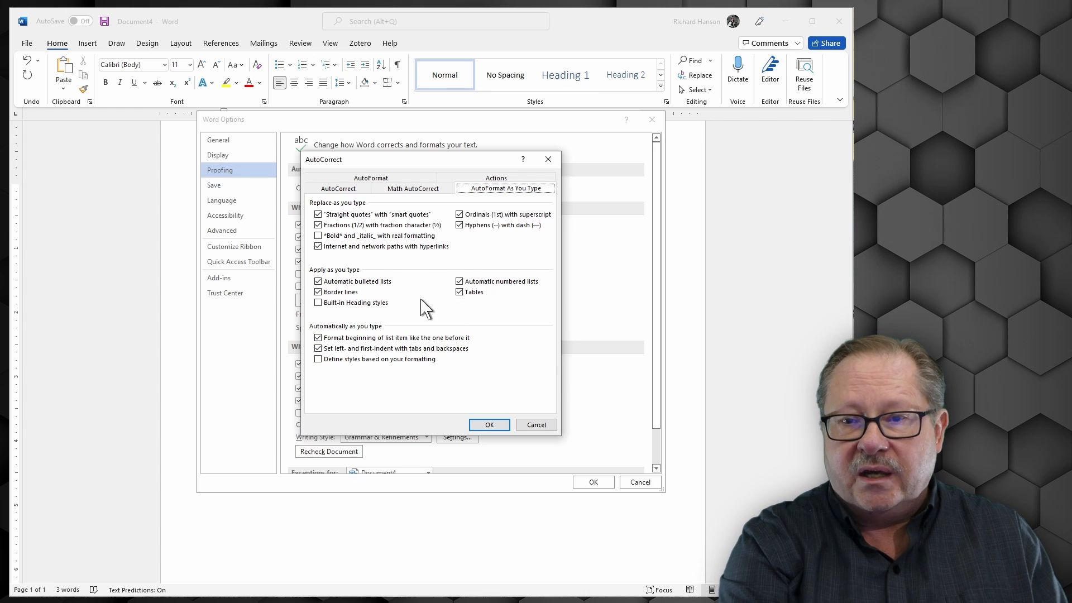
left_click(318, 337)
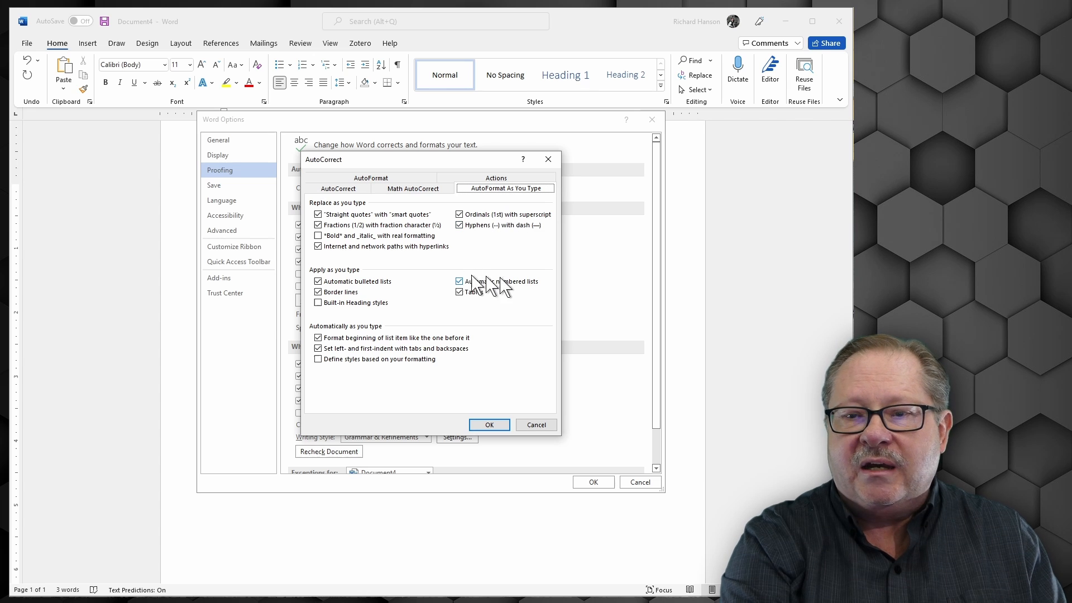
mouse_move(494, 208)
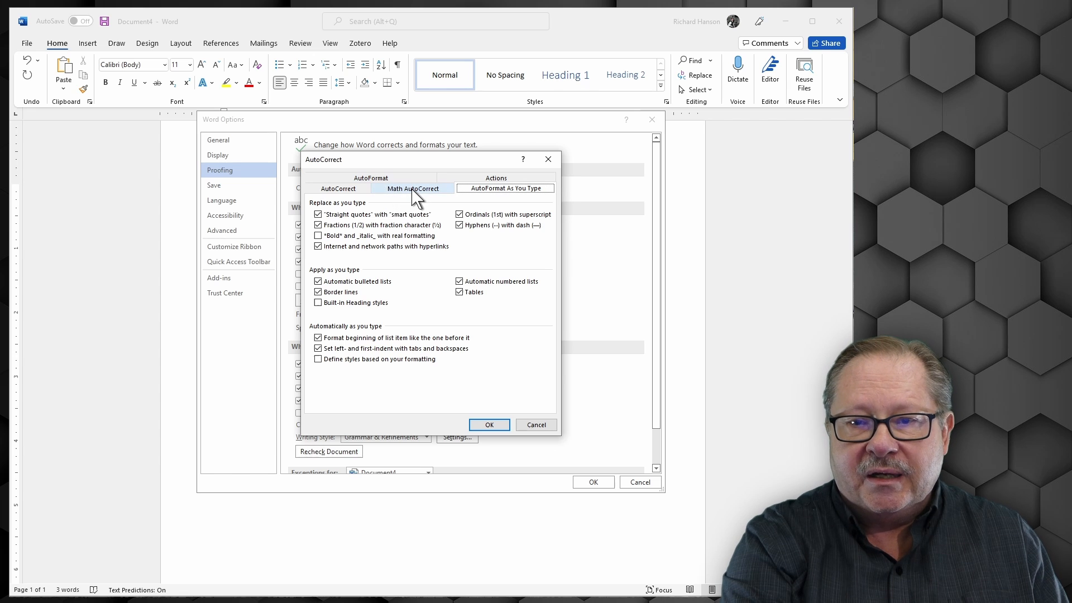
- Browse the Math AutoCorrect list of backslash shortcuts and their symbols
left_click(412, 188)
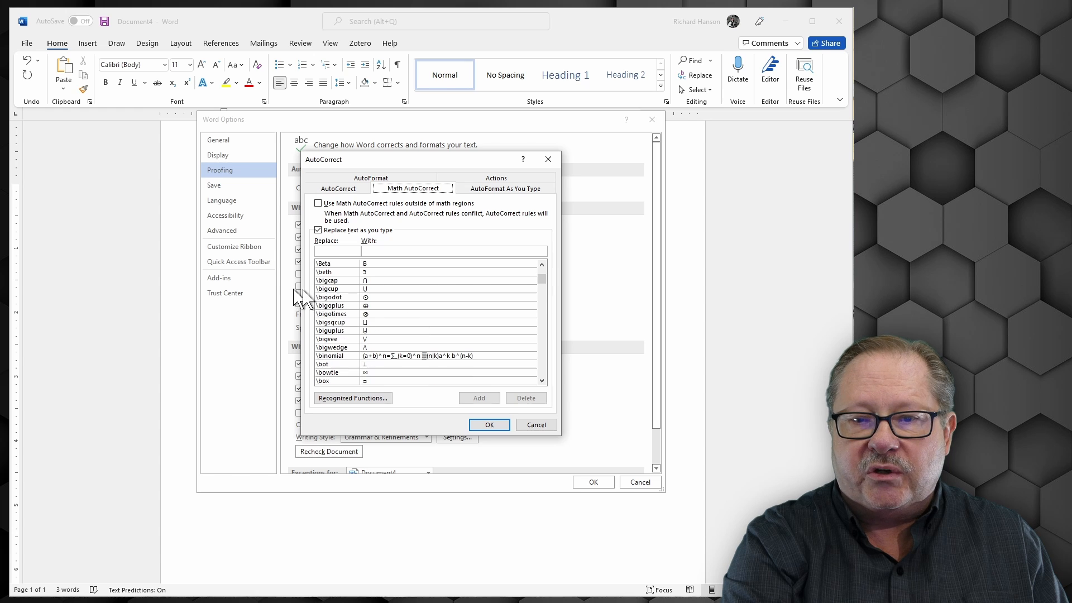
mouse_move(379, 305)
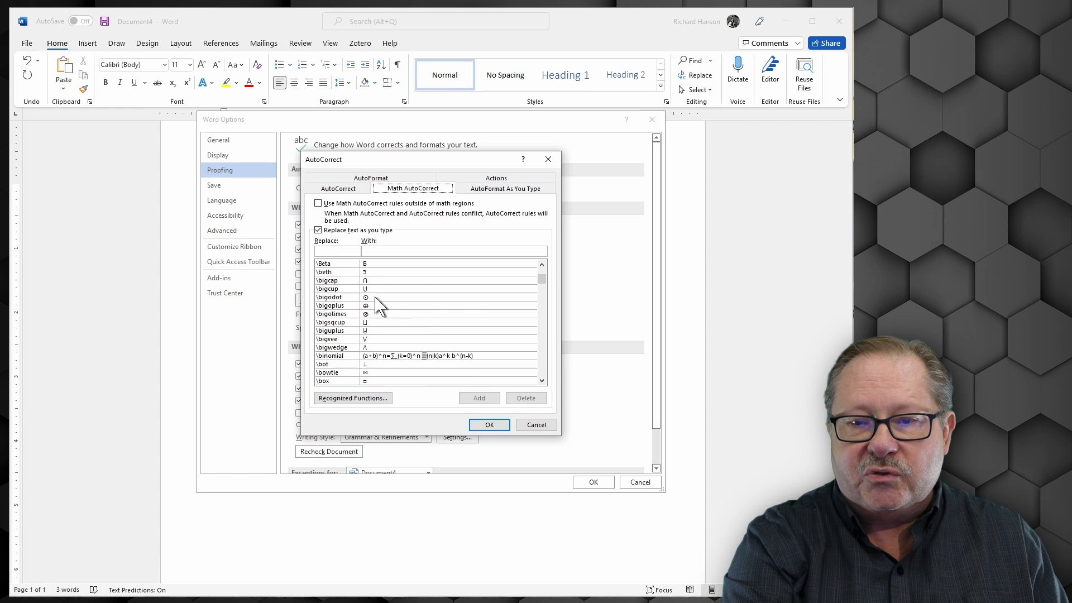
scroll("down", 3)
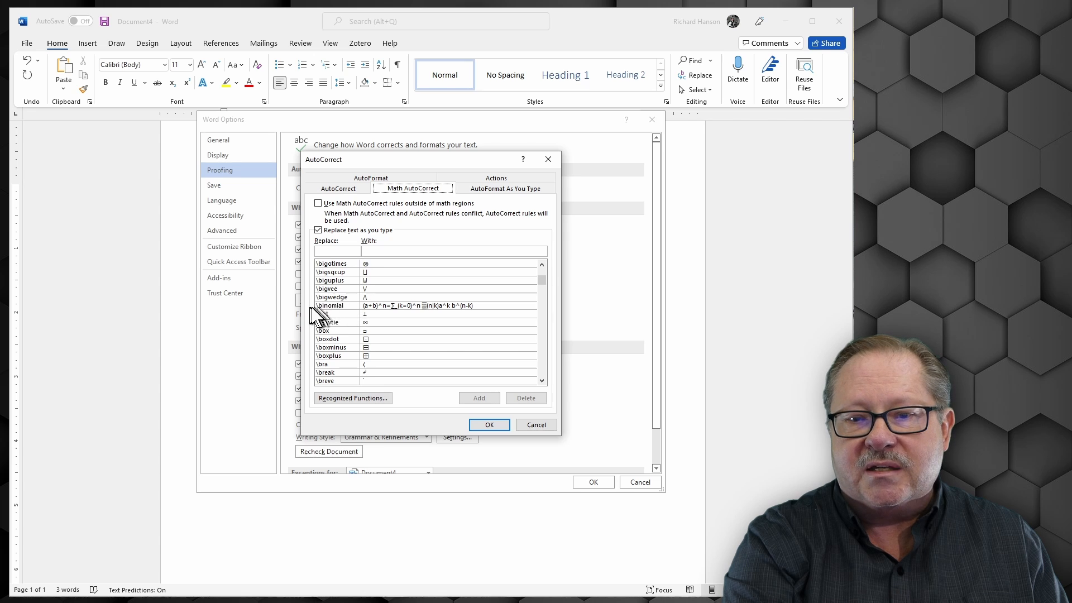
mouse_move(348, 316)
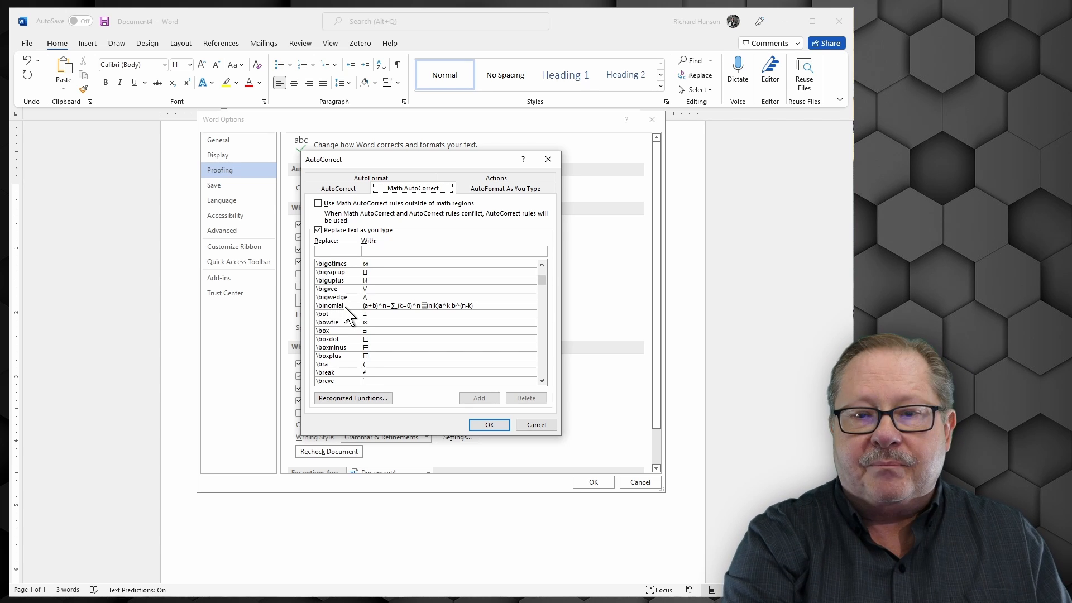
mouse_move(392, 355)
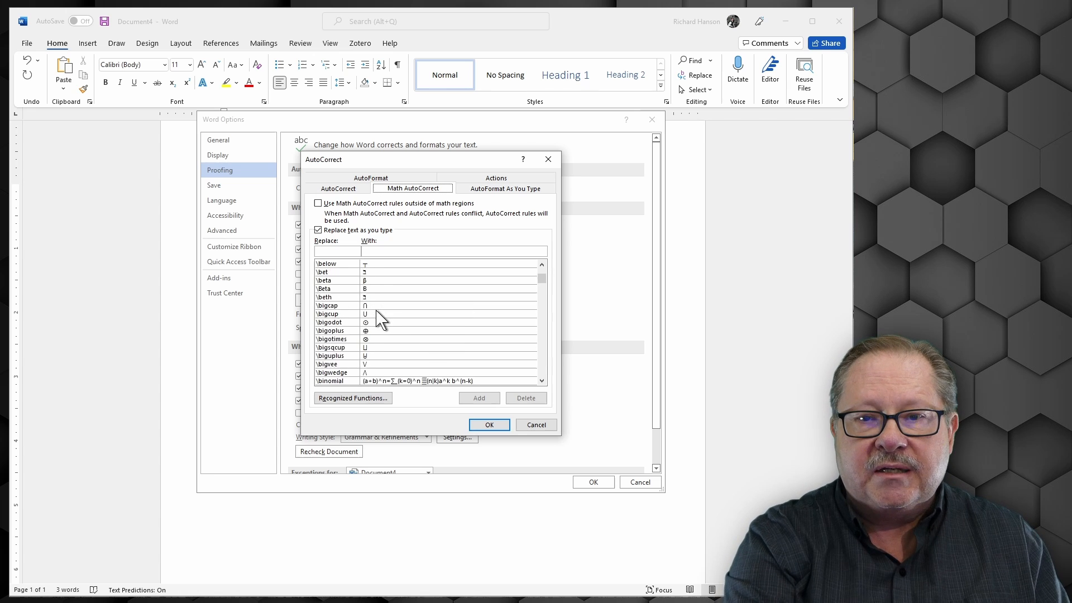
- Scroll the AutoCorrect Replace/With list from symbol entries to misspellings like 'adequit' and 'adn'
left_click(338, 188)
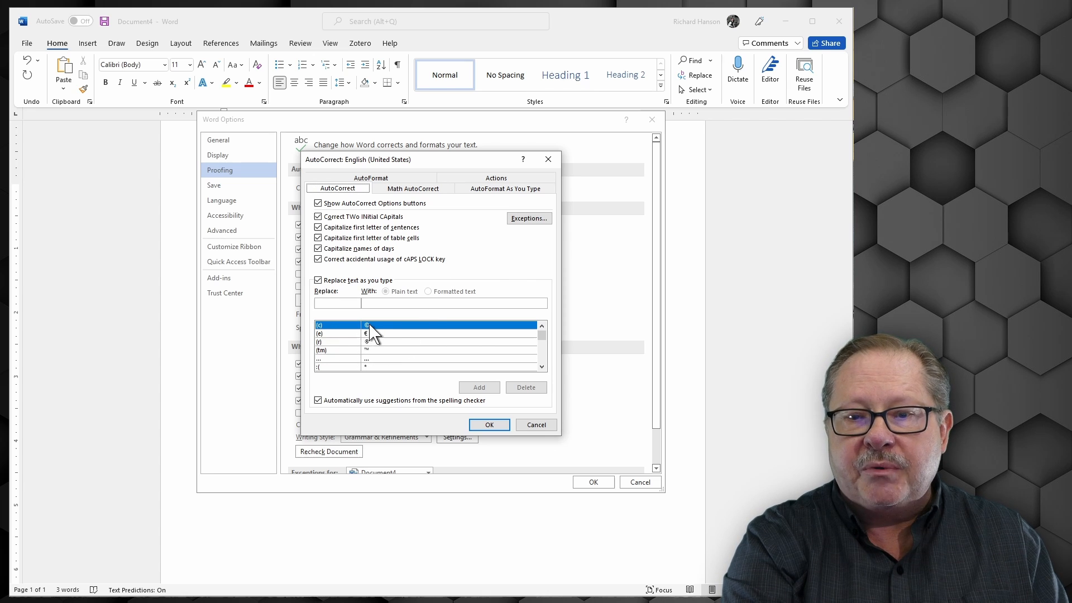
mouse_move(372, 343)
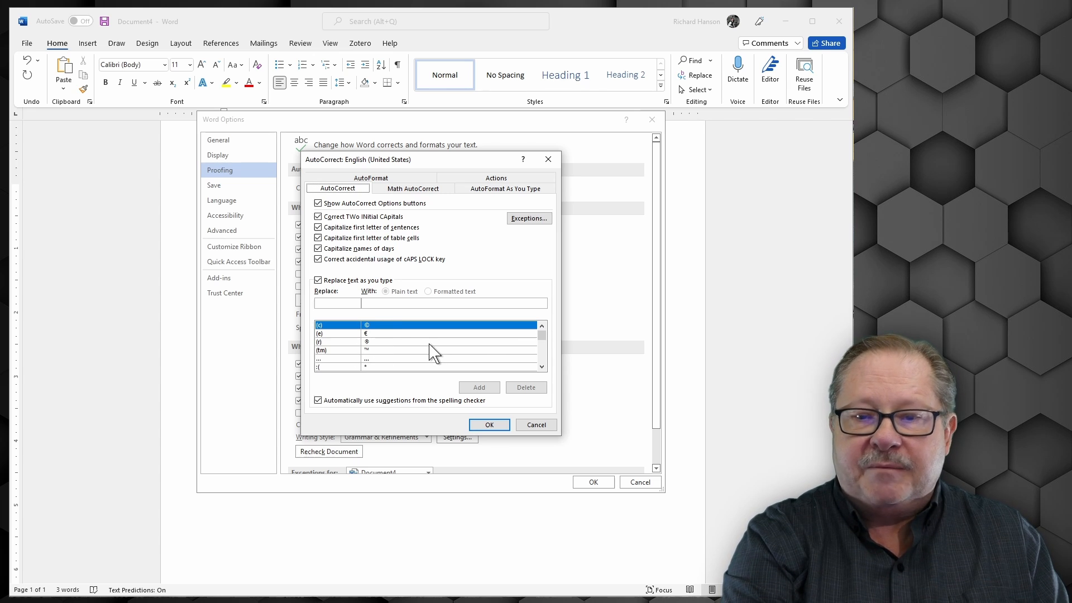
scroll("down", 3)
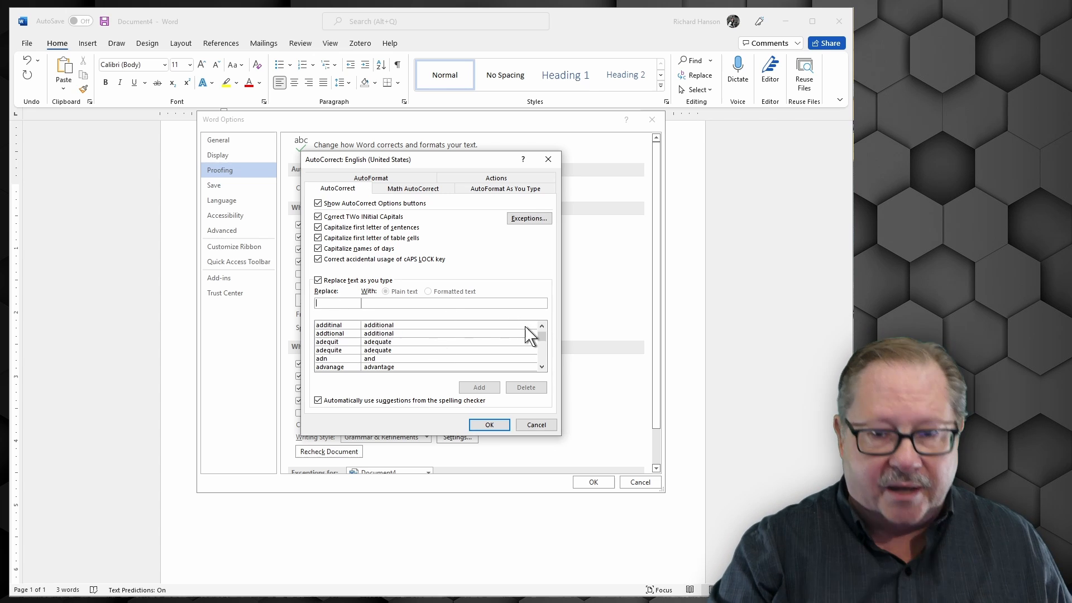
- Add AutoCorrect entries 'rh' → 'Richard Hanson' and 'drh' → 'Dr. Richard Hanson', then confirm with OK
type("rh")
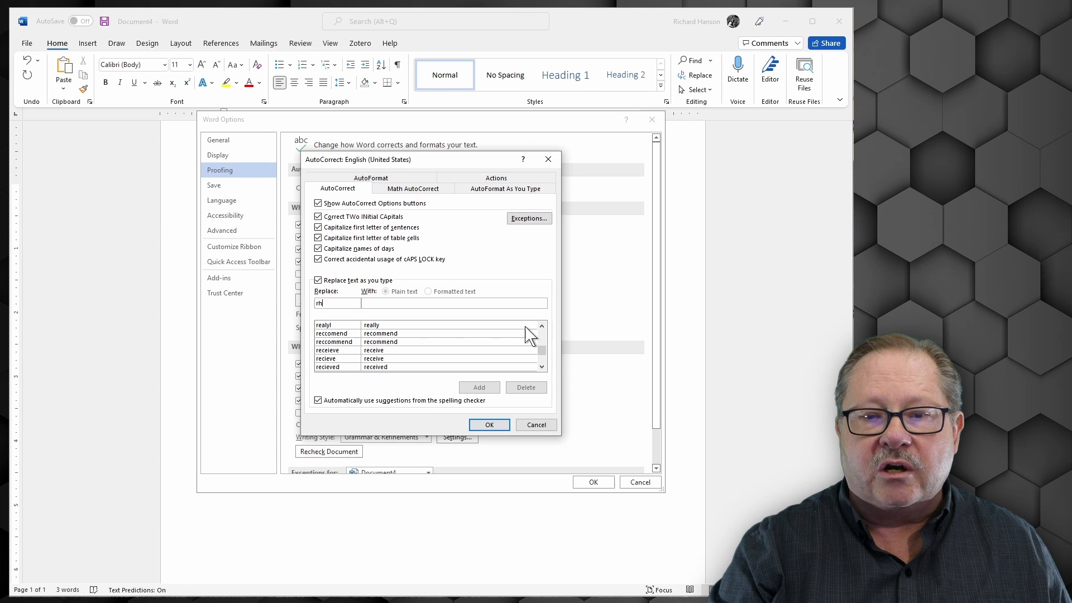
type("Richar")
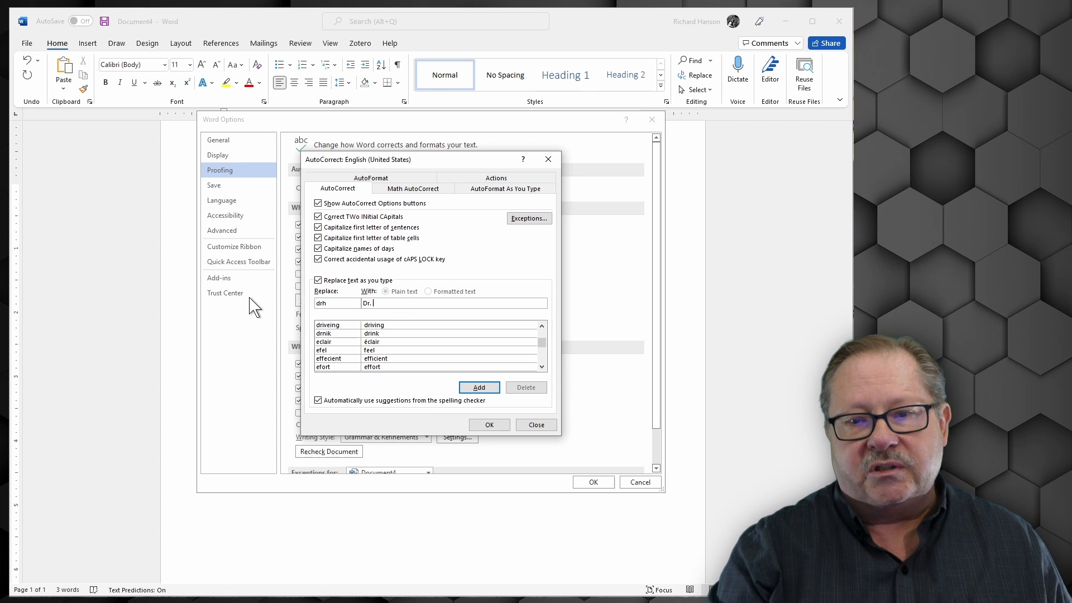
type("Richared")
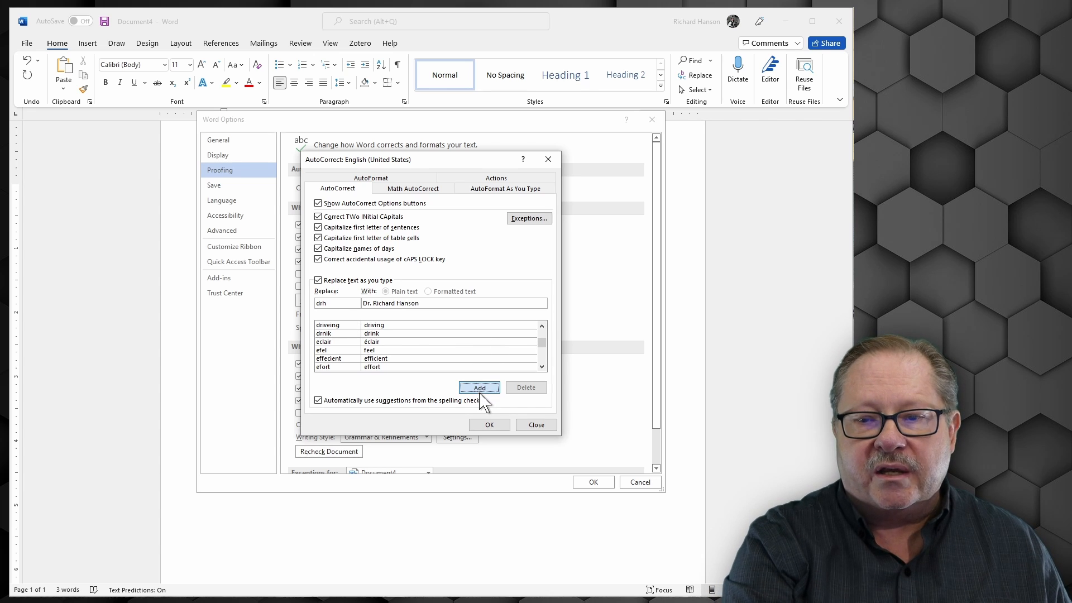
left_click(479, 387)
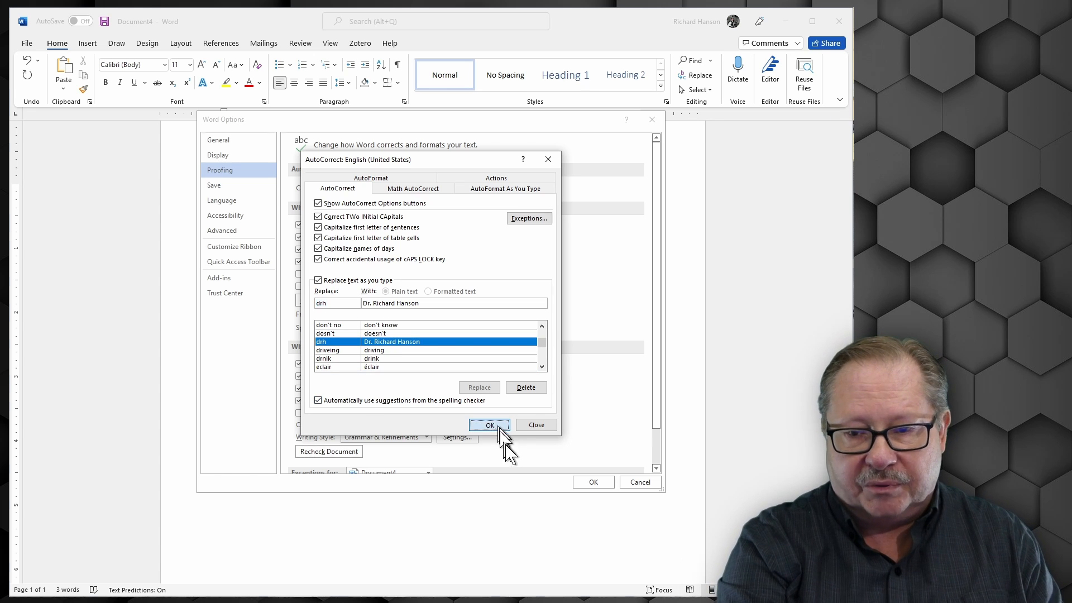
left_click(489, 424)
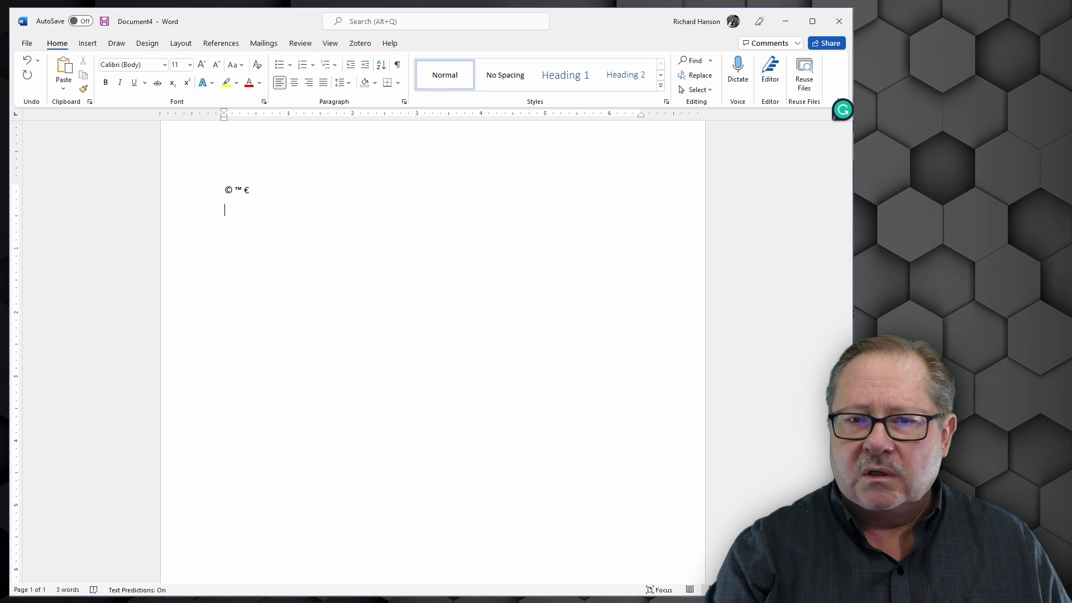
- Type misspellings acommo, abou, abbout, accid, achei so they correct to Accommodate, About, Accident, Achieve
type("acommo")
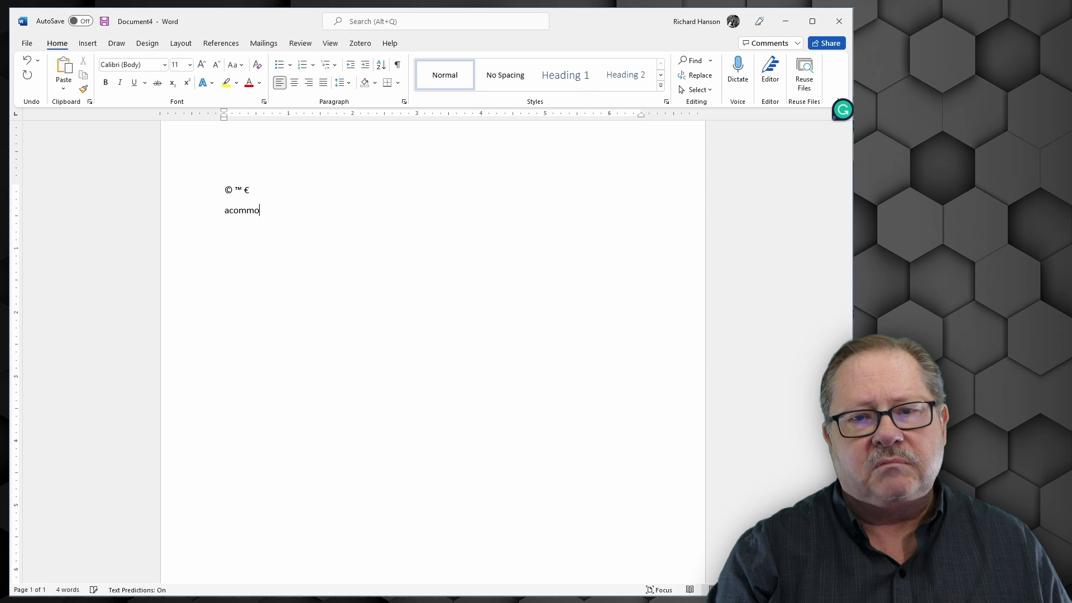
type("Accommodate")
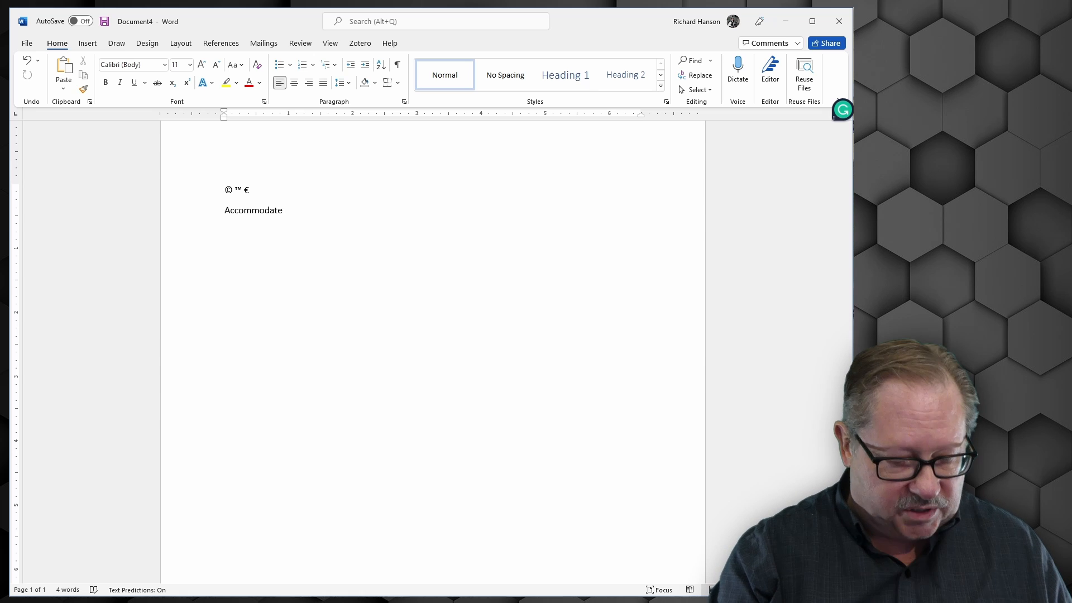
type("abou")
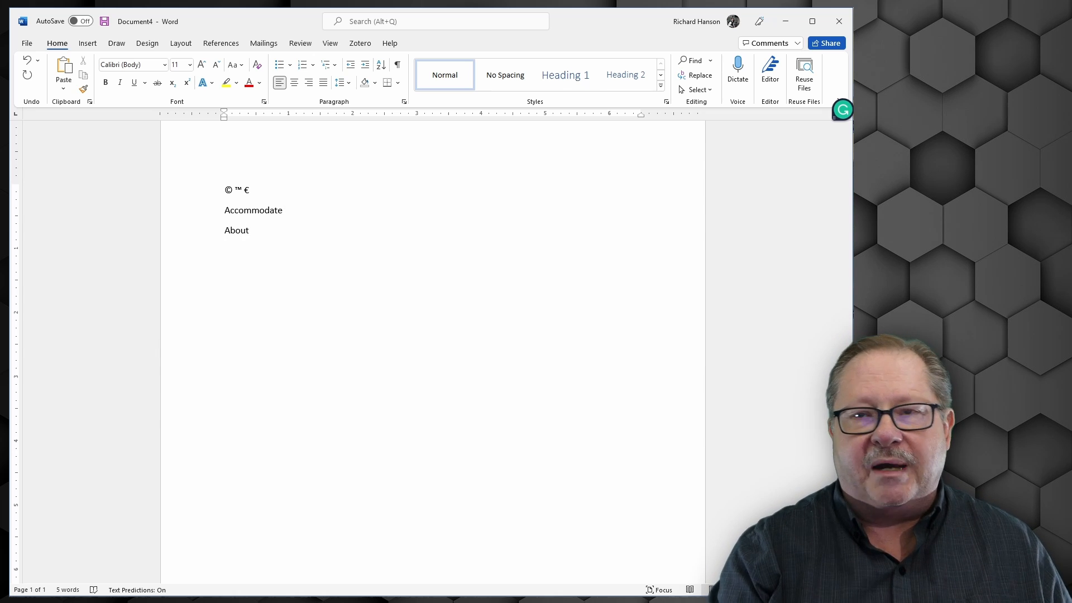
key("enter")
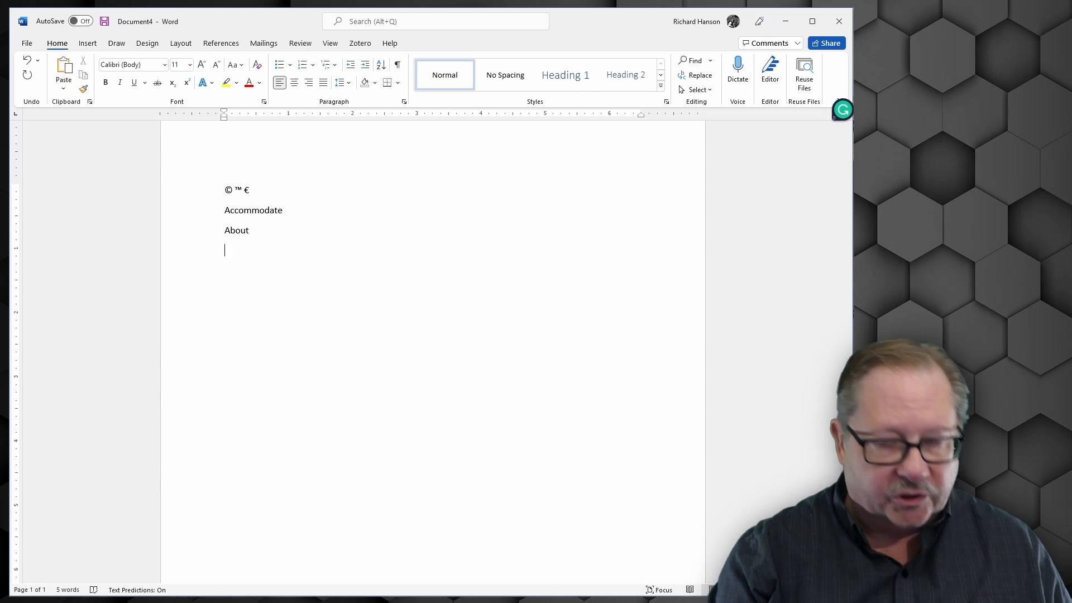
type("abbout")
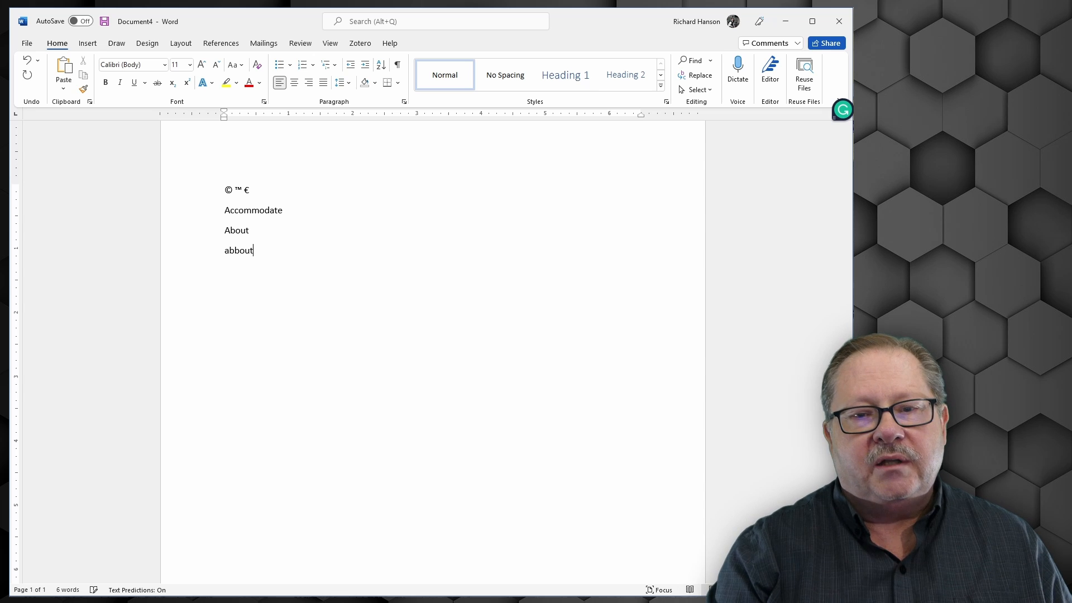
type("About")
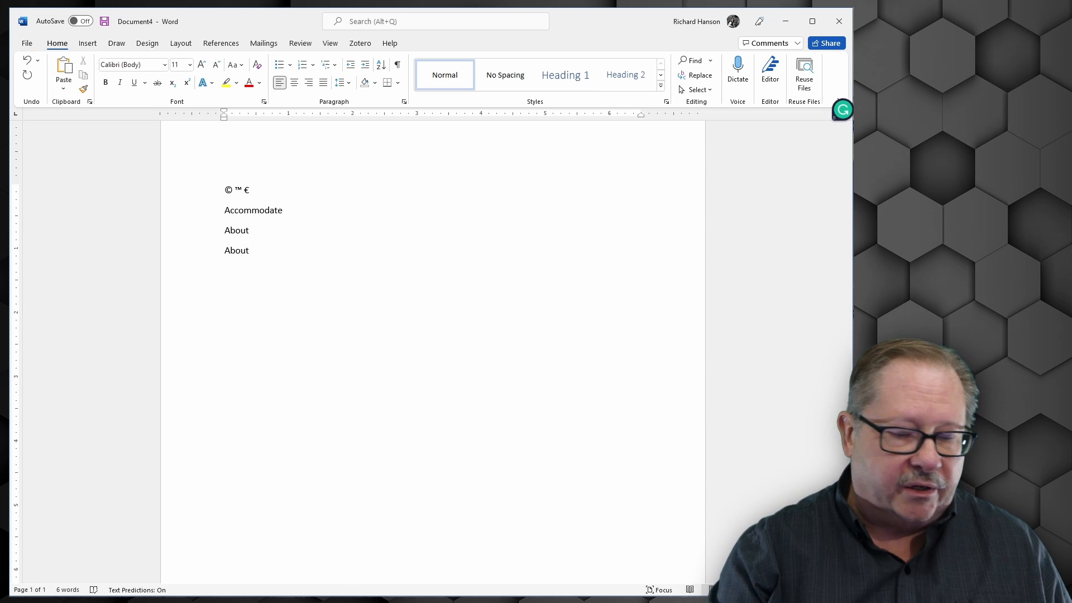
type("accident")
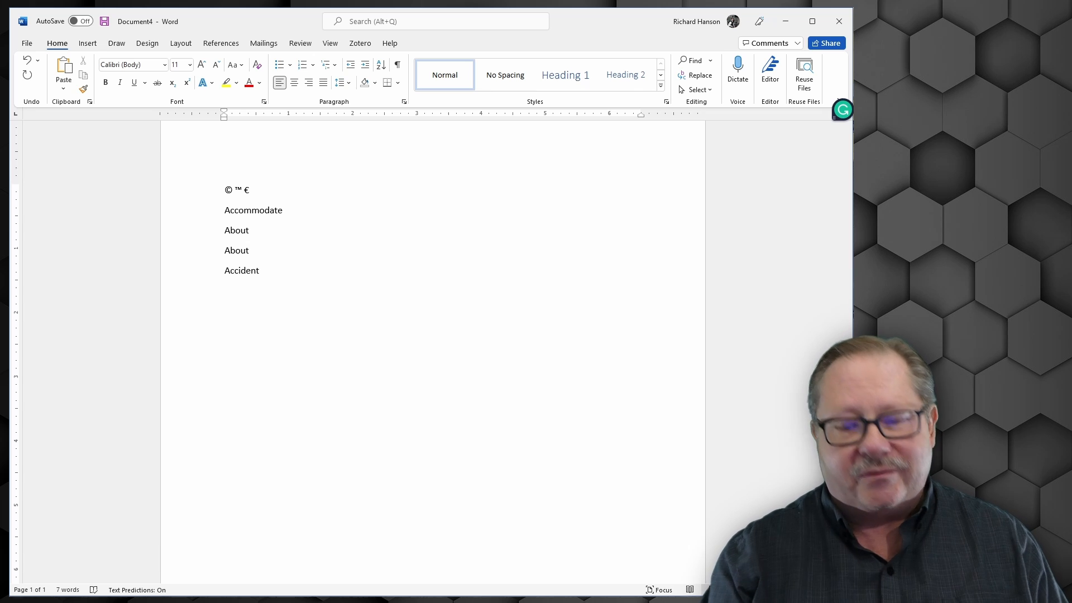
type("achi")
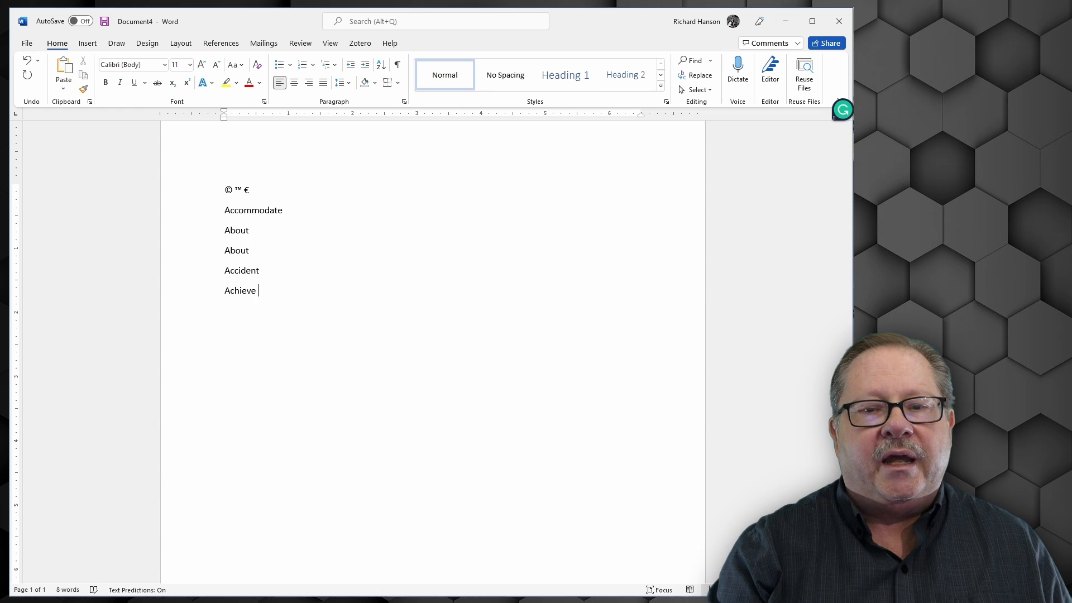
type("achei")
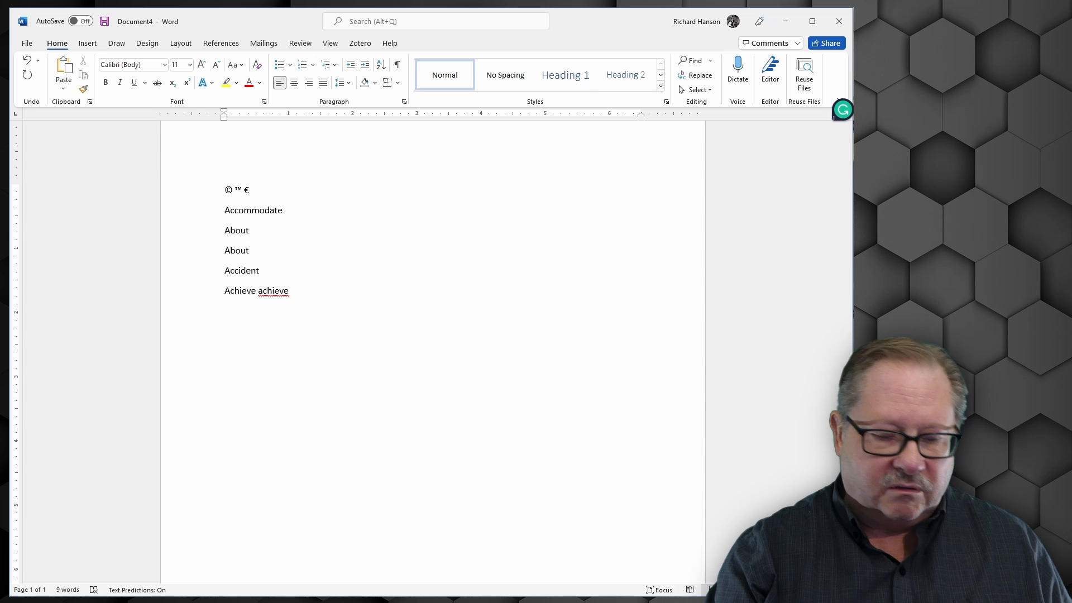
key("enter")
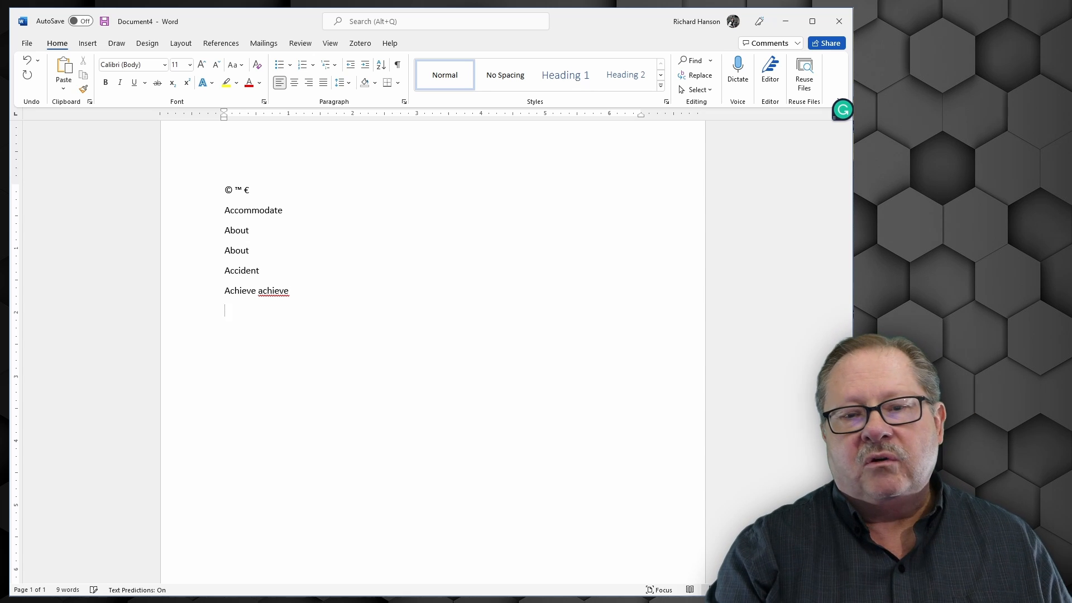
- Expand the 'rh' and 'drh' shortcuts into 'Richard Hanson' and 'Dr. Richard Hanson' lines
type("Richard Hanson")
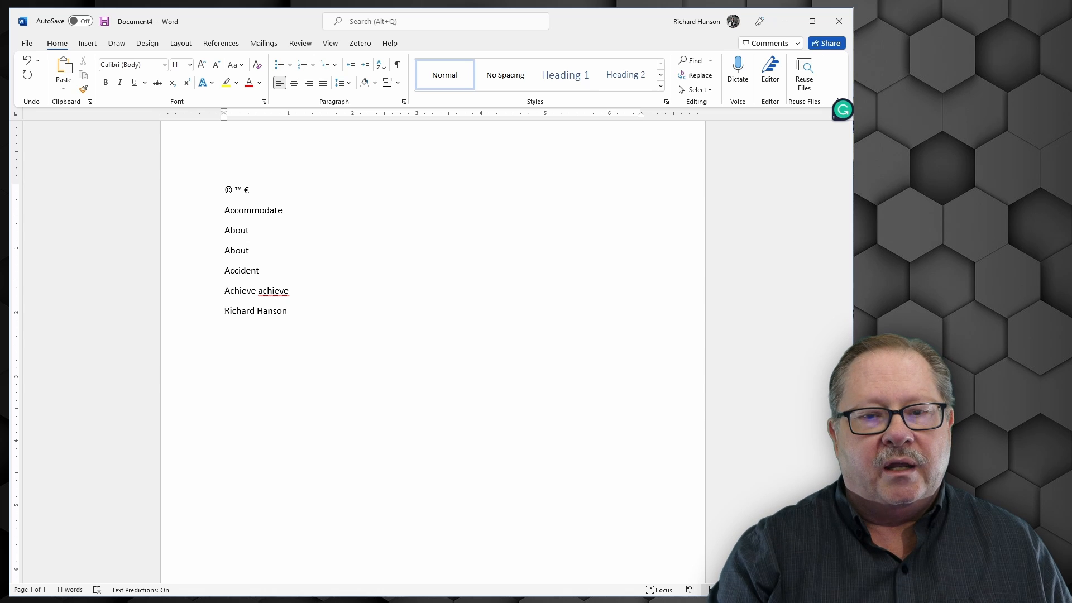
type("Dr. Richard Hanson")
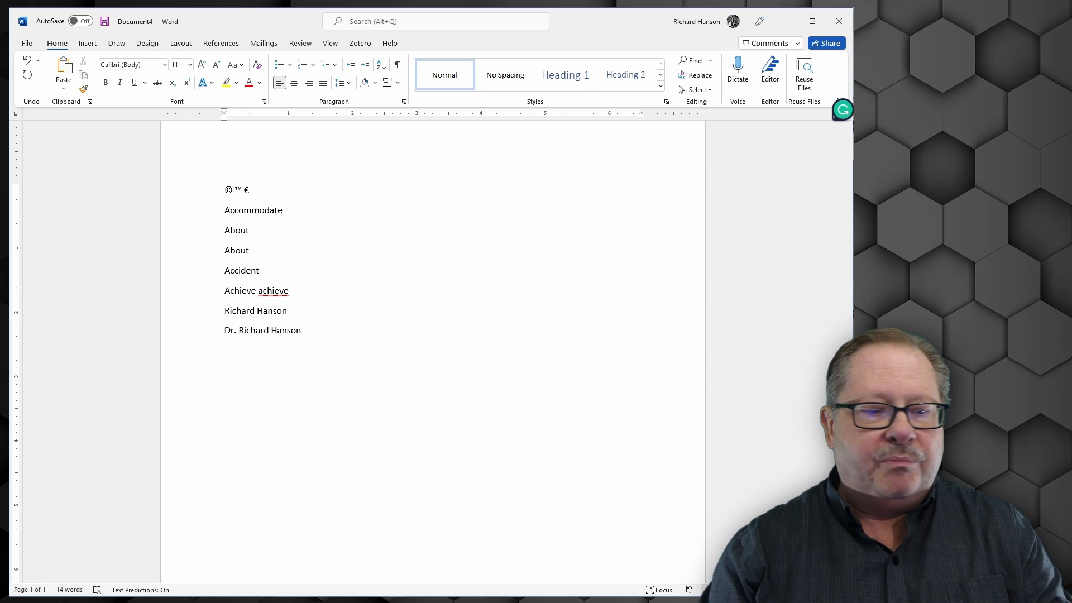
key("enter")
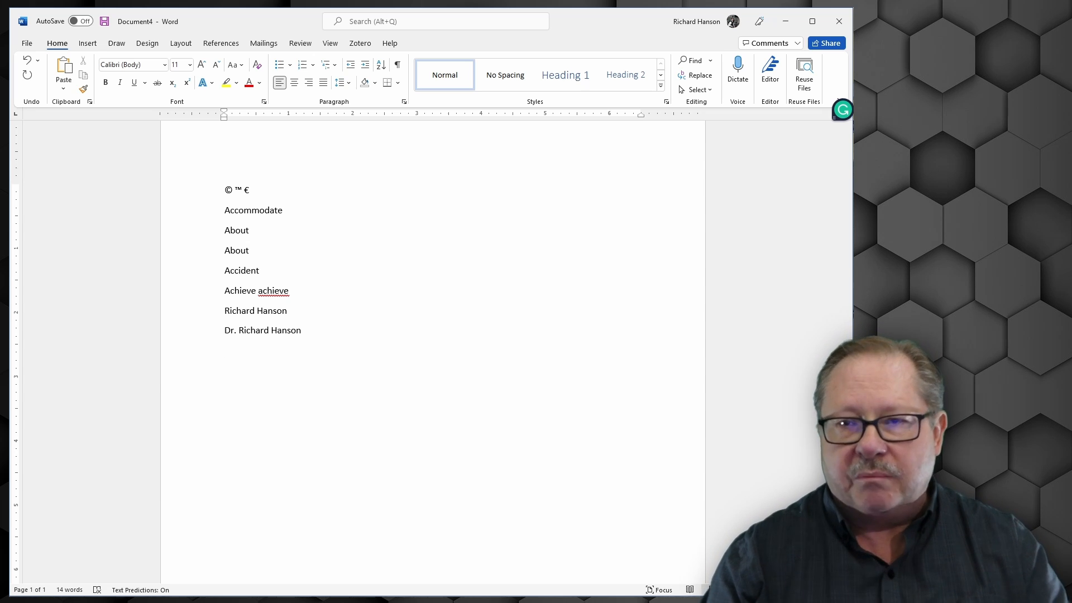
key("enter")
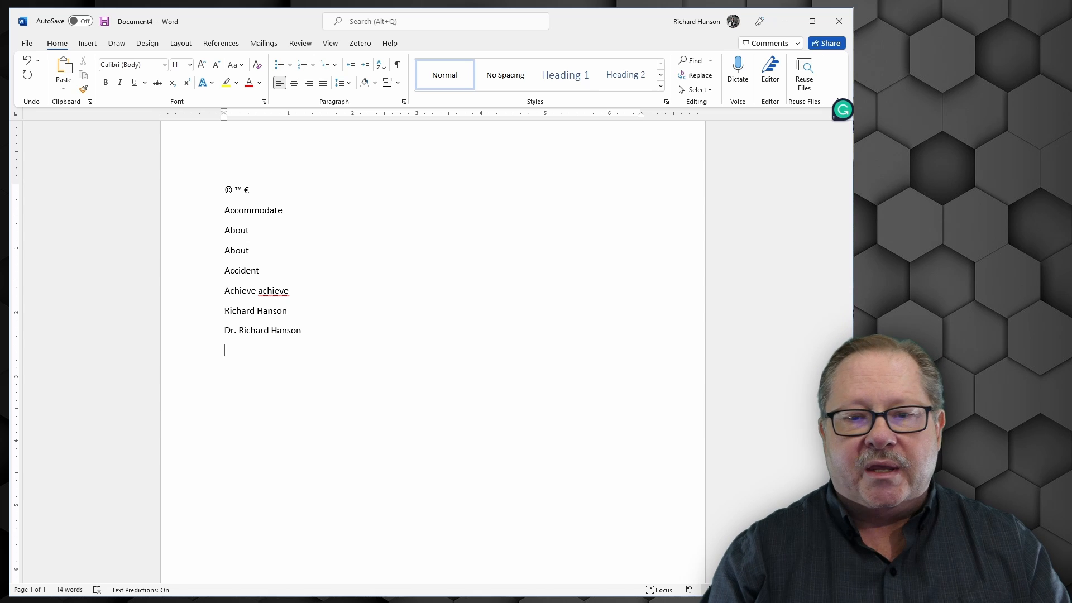